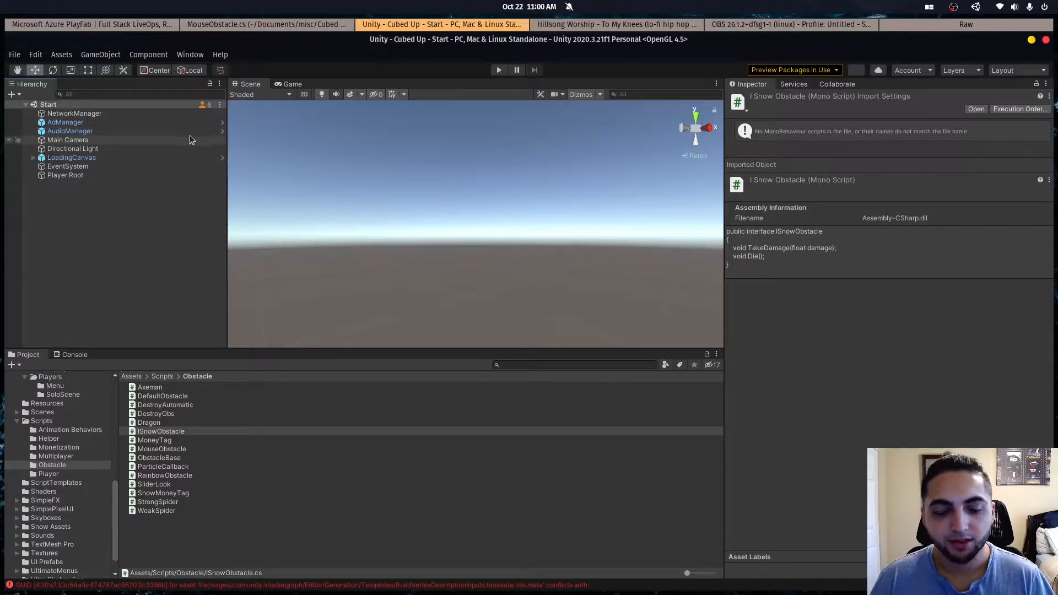
{"action": "mouse_move", "coordinate": [206, 122]}
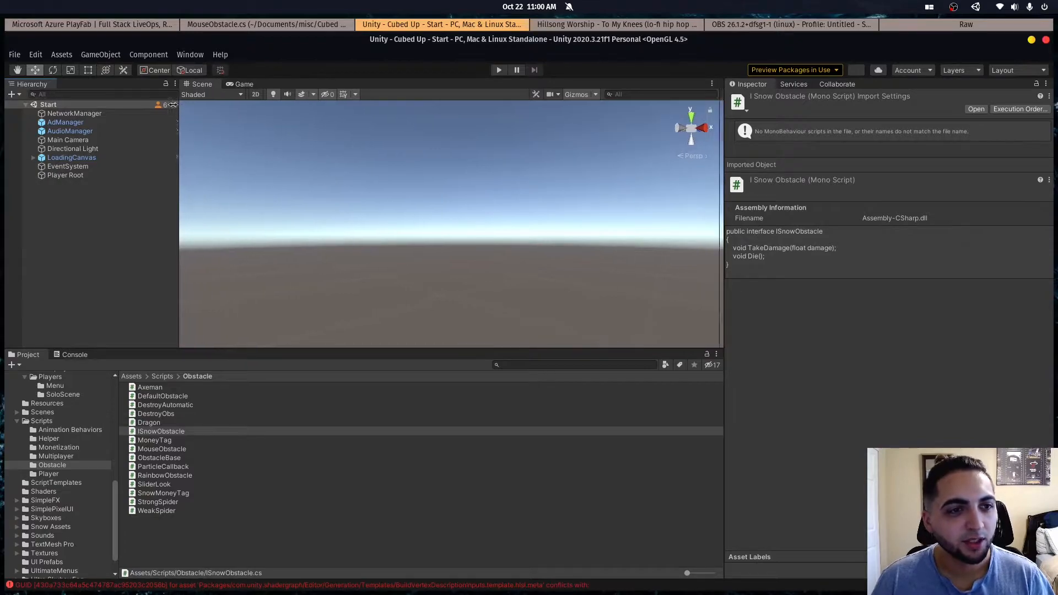
Bring gedit forward on the CollisionBase.cs tab and select the CollisionBase class name
{"action": "left_click", "coordinate": [265, 25]}
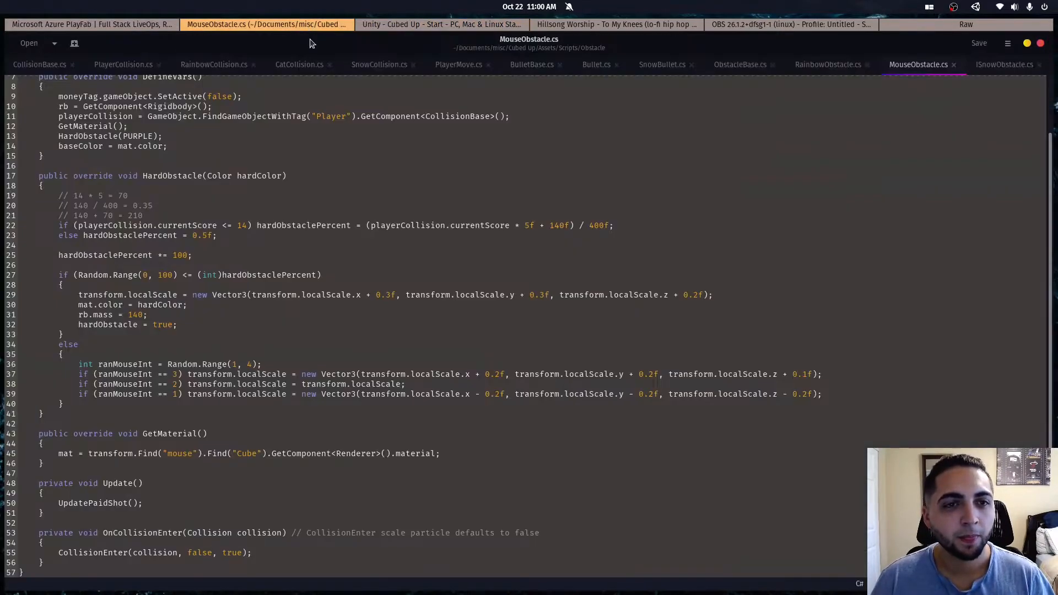
{"action": "left_click", "coordinate": [39, 64]}
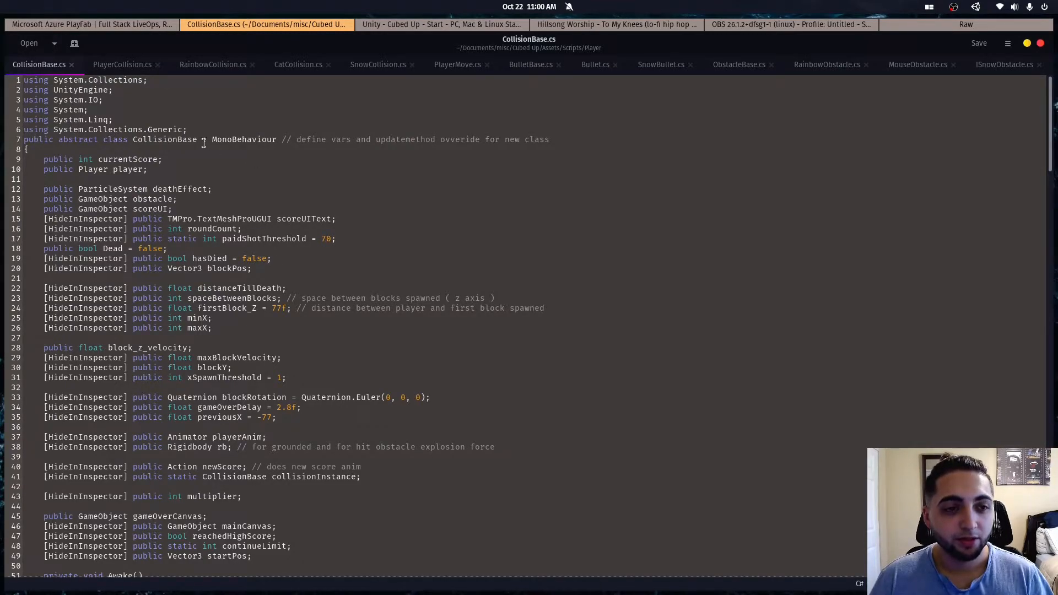
{"action": "double_click", "coordinate": [165, 139]}
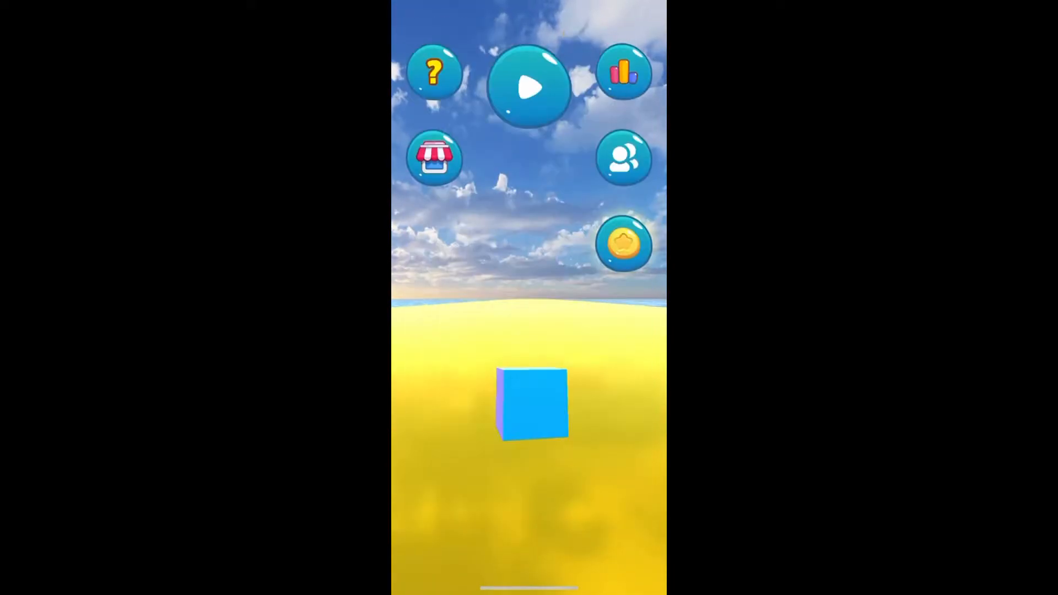
{"action": "left_click", "coordinate": [529, 88]}
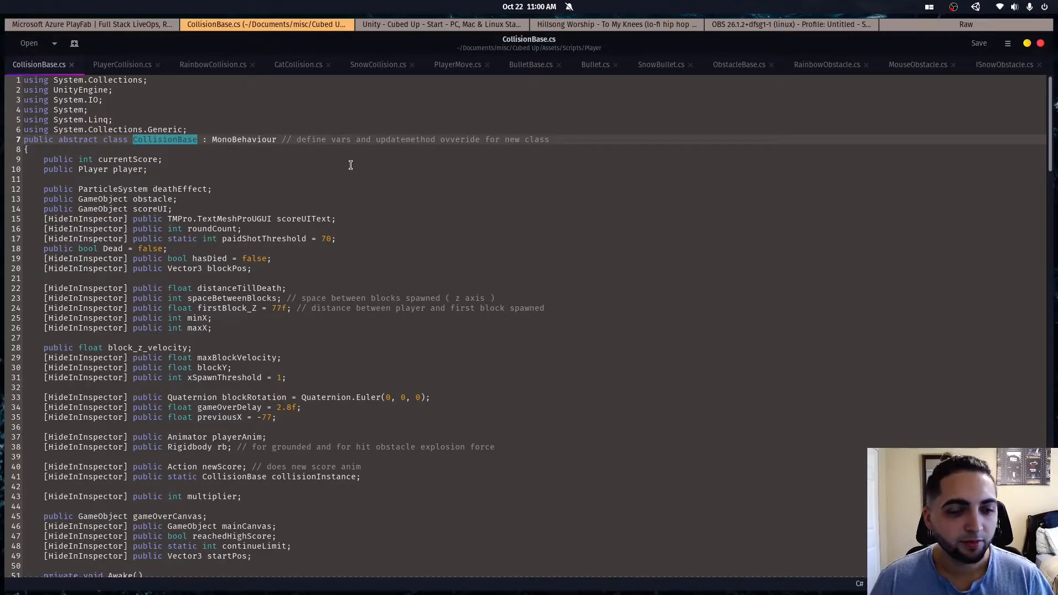
Scroll through the CollisionBase.cs script to review its code
{"action": "scroll", "scroll_direction": "down", "scroll_amount": 3}
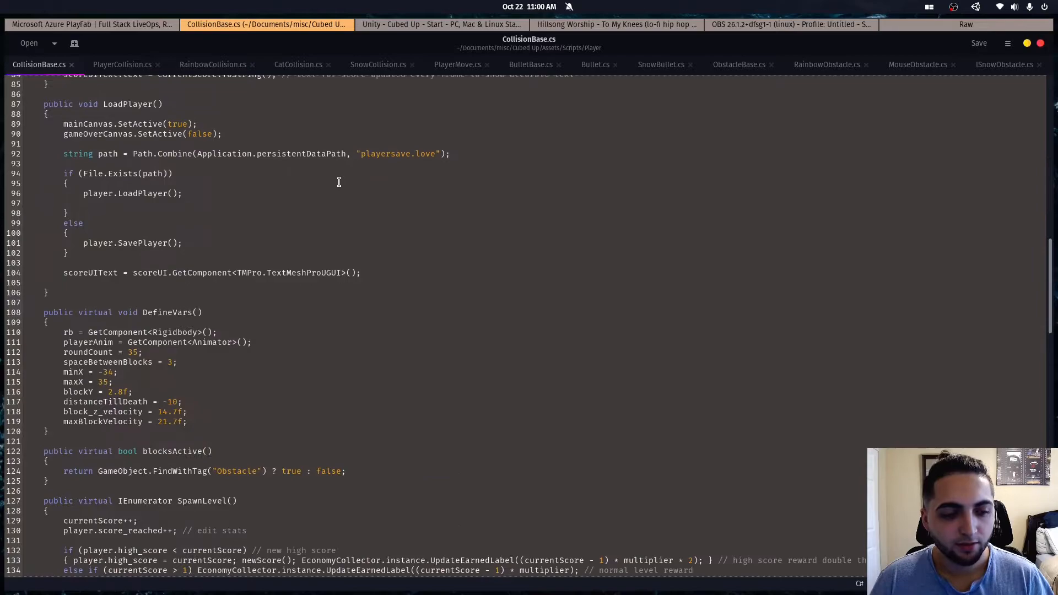
{"action": "scroll", "scroll_direction": "up", "scroll_amount": 3}
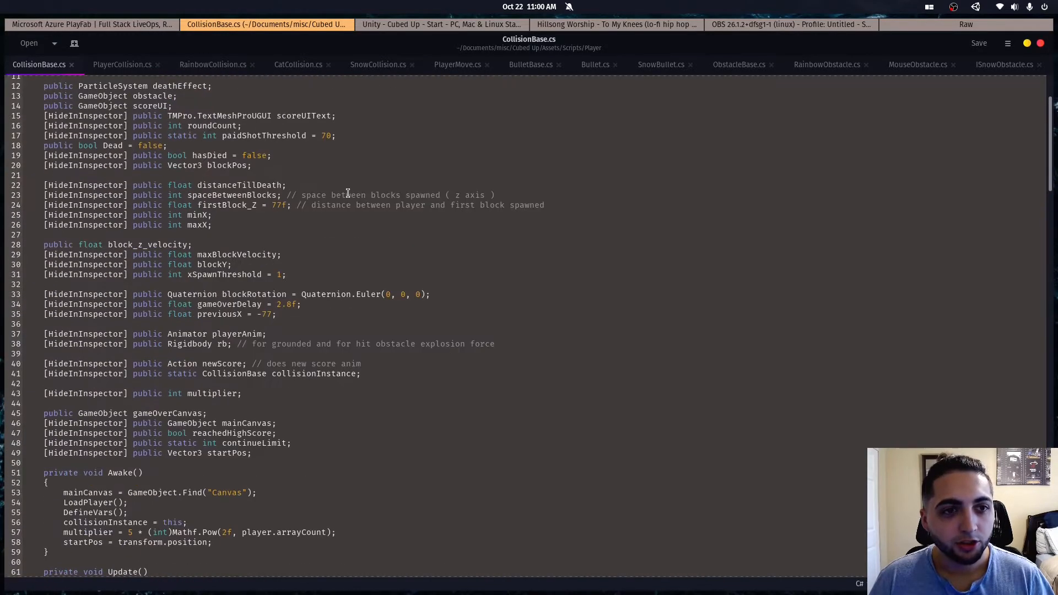
{"action": "scroll", "scroll_direction": "up", "scroll_amount": 3}
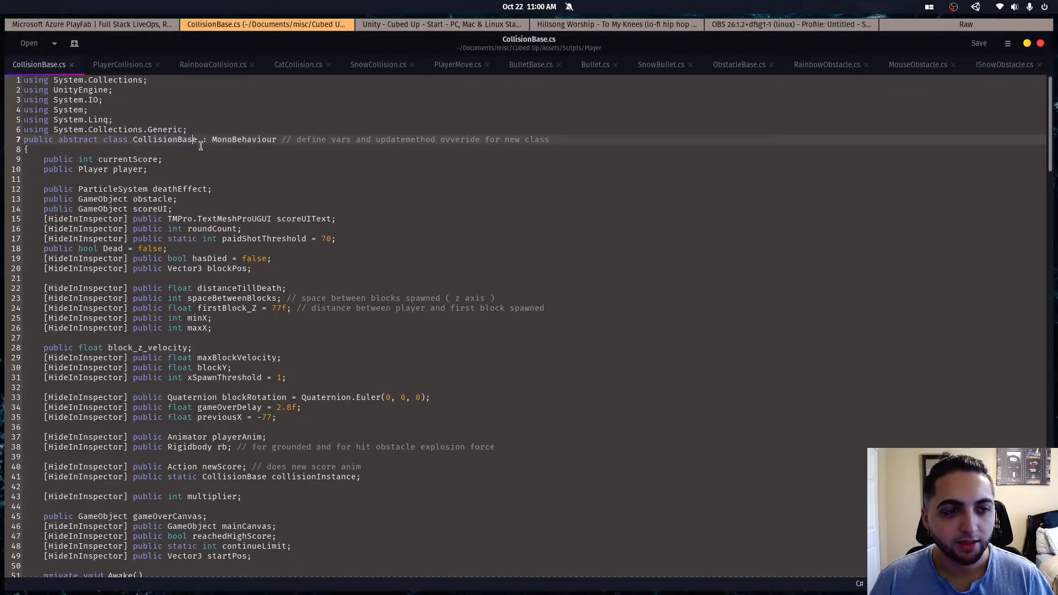
{"action": "mouse_move", "coordinate": [364, 187]}
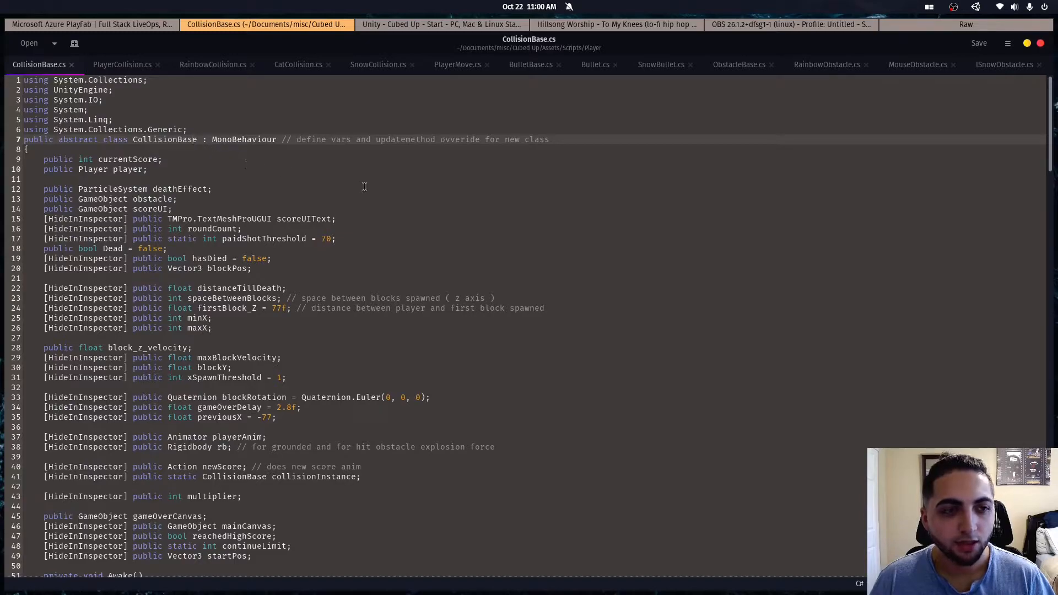
{"action": "scroll", "scroll_direction": "down", "scroll_amount": 3}
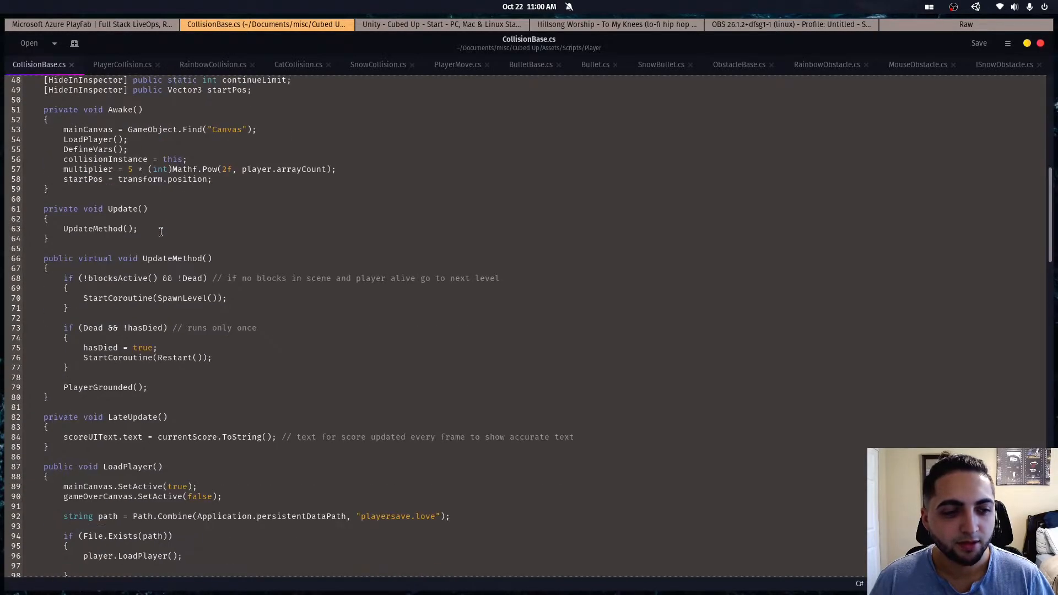
{"action": "scroll", "scroll_direction": "down", "scroll_amount": 3}
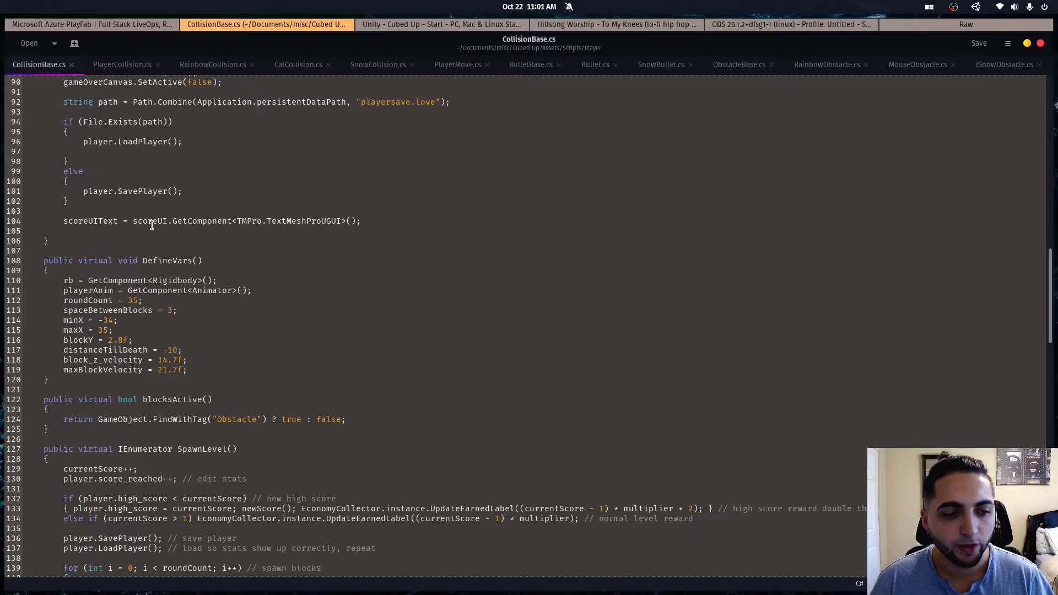
{"action": "scroll", "scroll_direction": "up", "scroll_amount": 3}
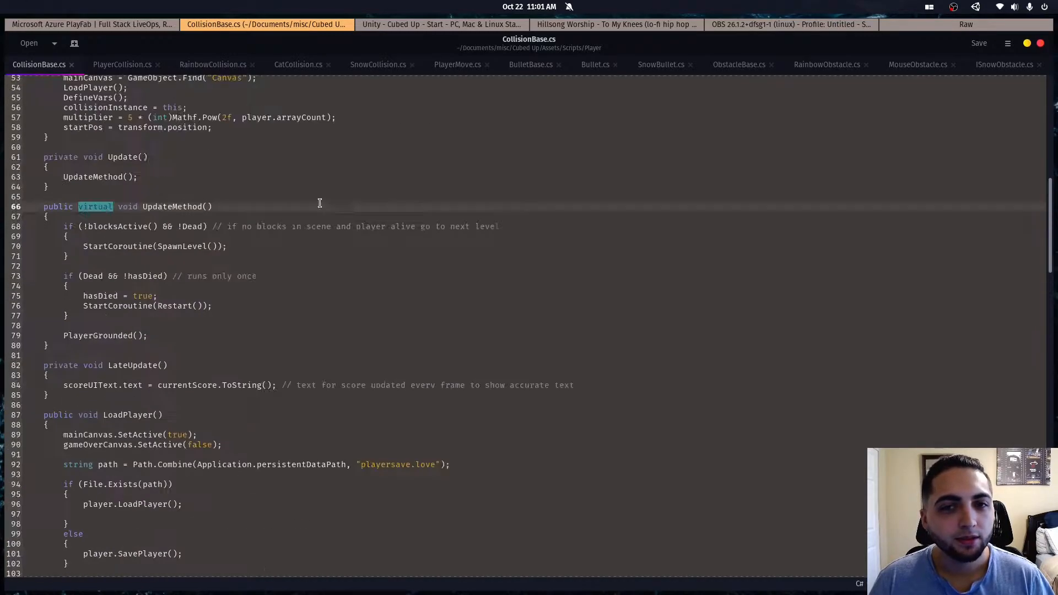
Compare the PlayerCollision.cs and RainbowCollision.cs scripts against CollisionBase.cs
{"action": "left_click", "coordinate": [123, 64]}
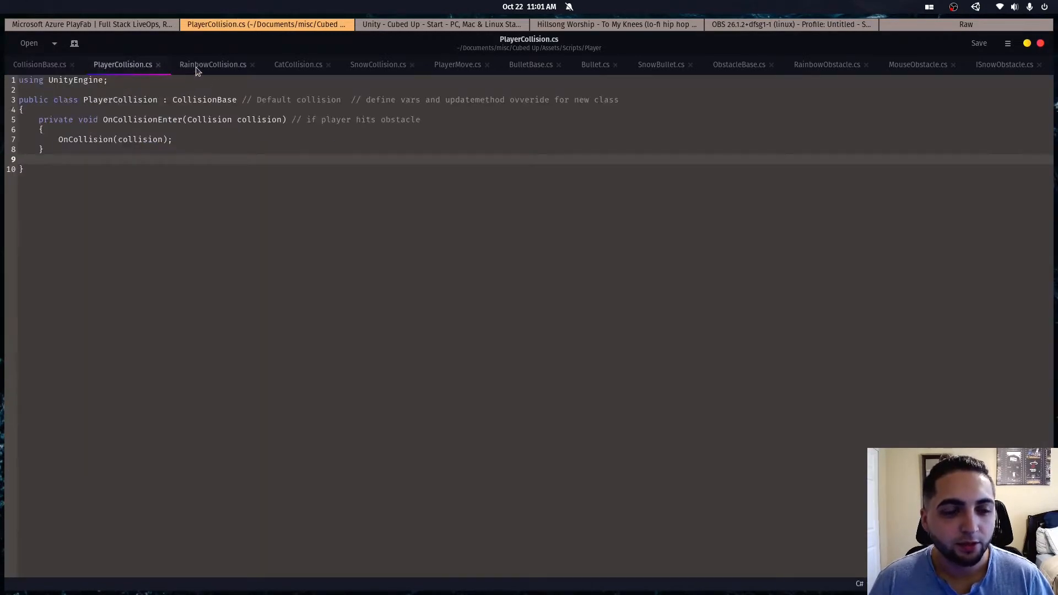
{"action": "left_click", "coordinate": [213, 64]}
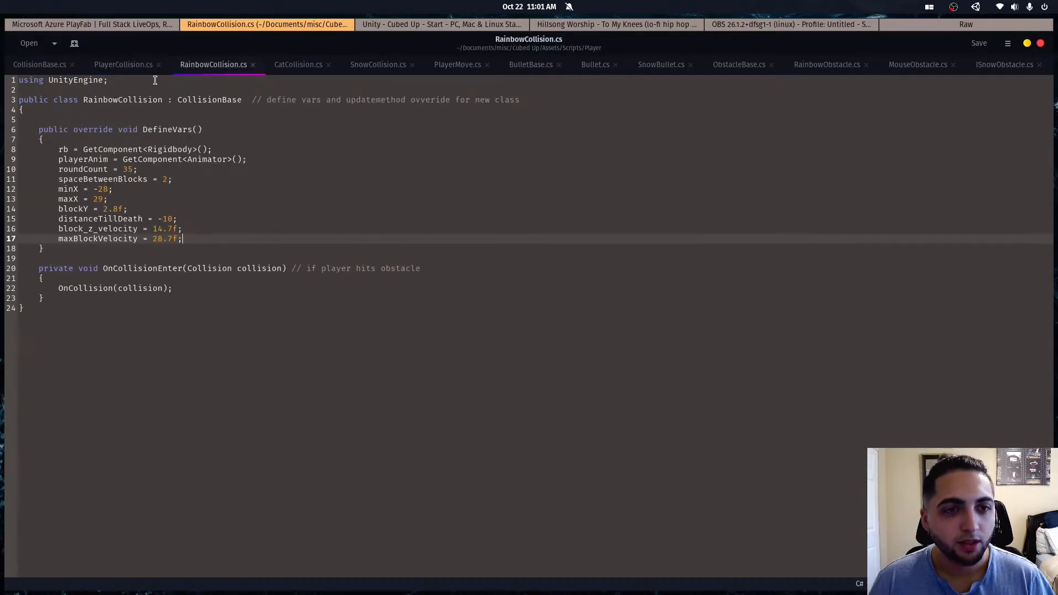
{"action": "left_click", "coordinate": [123, 64]}
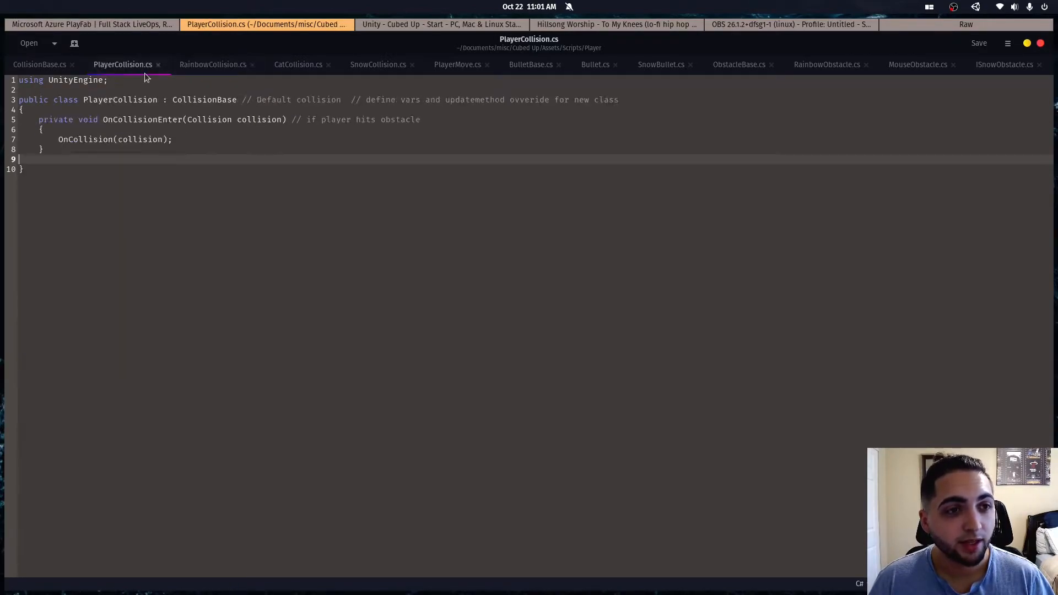
{"action": "left_click", "coordinate": [39, 64]}
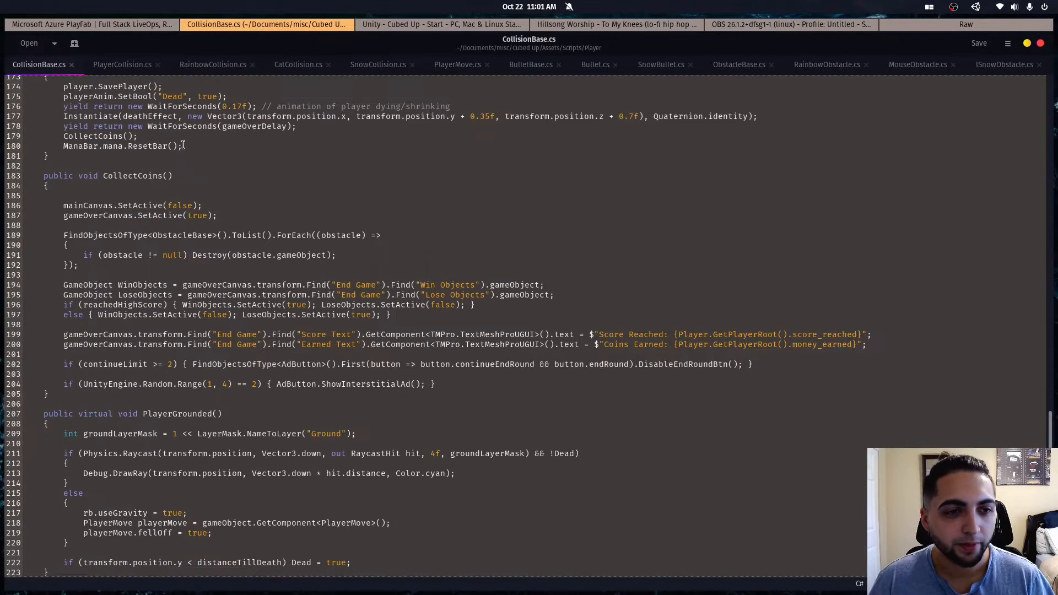
{"action": "left_click", "coordinate": [123, 64]}
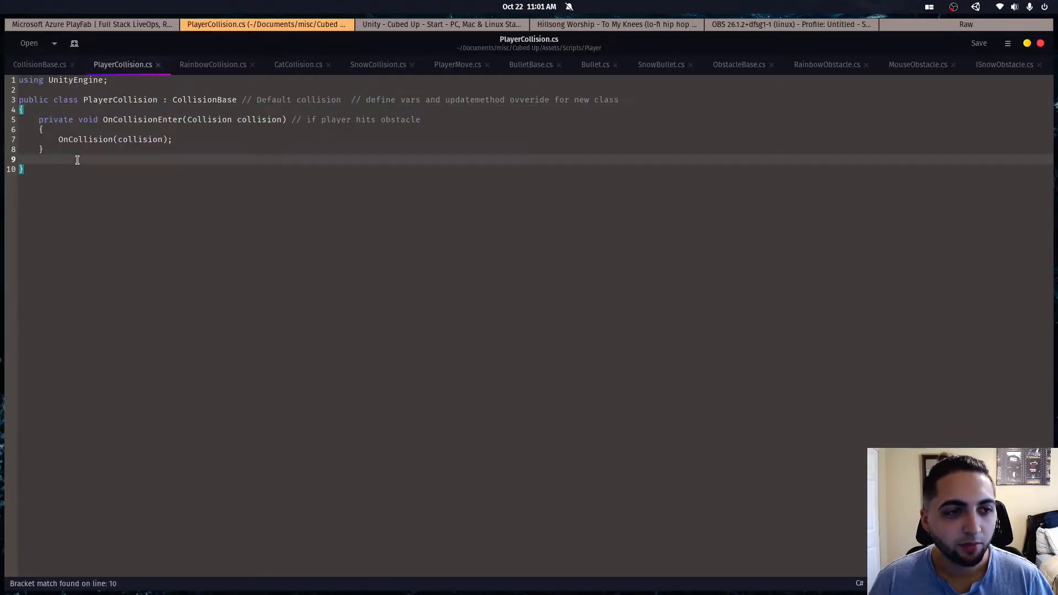
{"action": "left_click", "coordinate": [213, 64]}
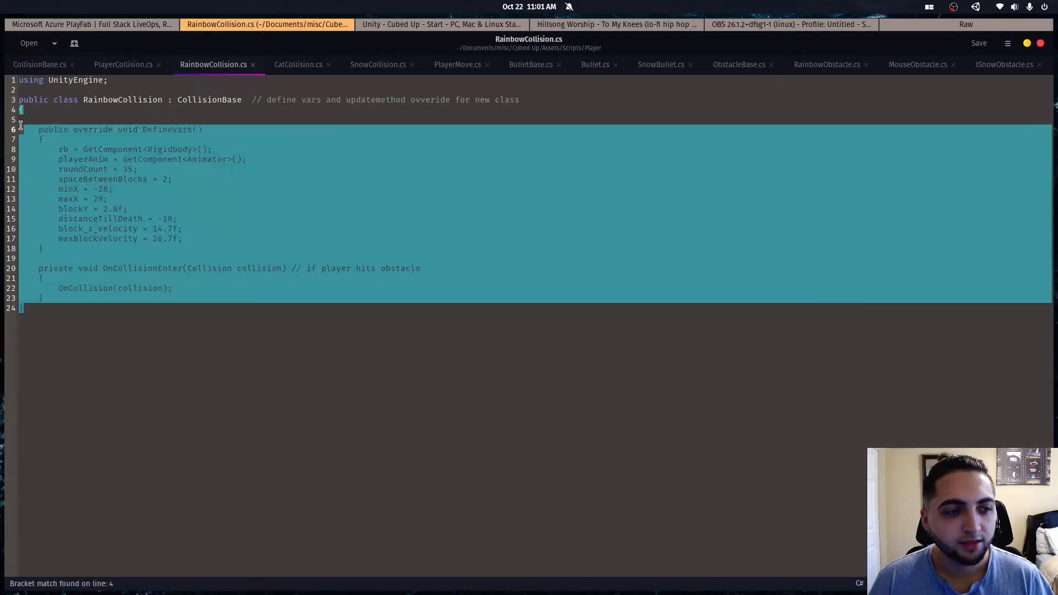
View the CatCollision.cs and SnowCollision.cs scripts, then bring up BulletBase.cs
{"action": "left_click", "coordinate": [298, 64]}
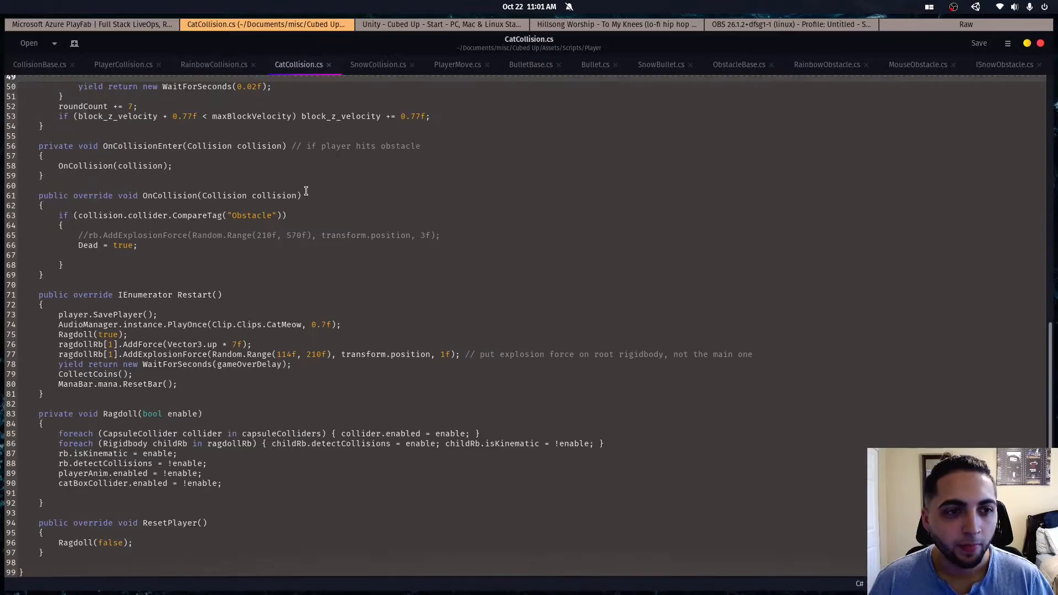
{"action": "scroll", "scroll_direction": "up", "scroll_amount": 3}
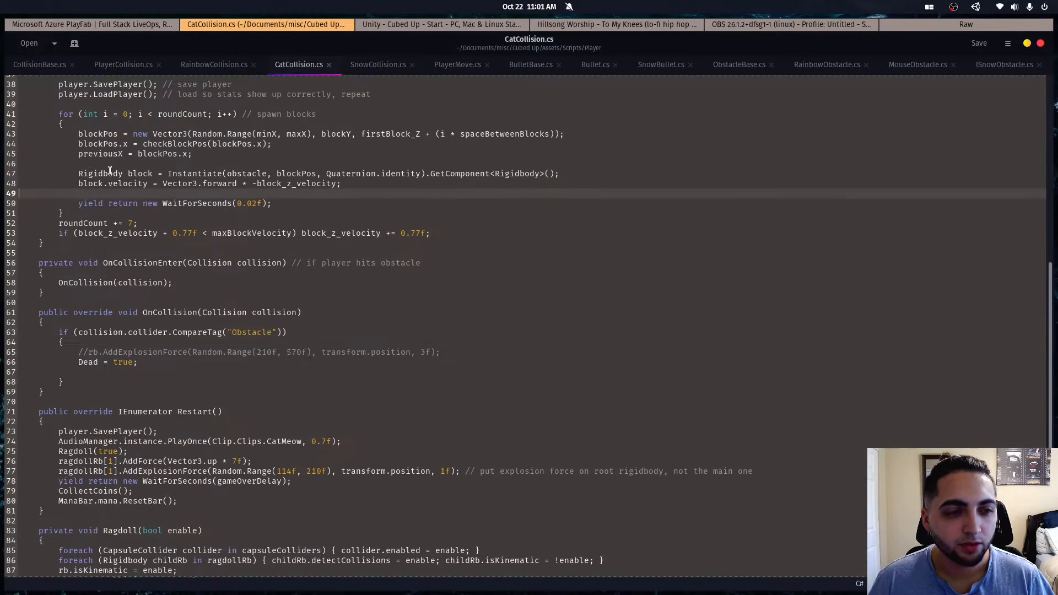
{"action": "left_click", "coordinate": [379, 63]}
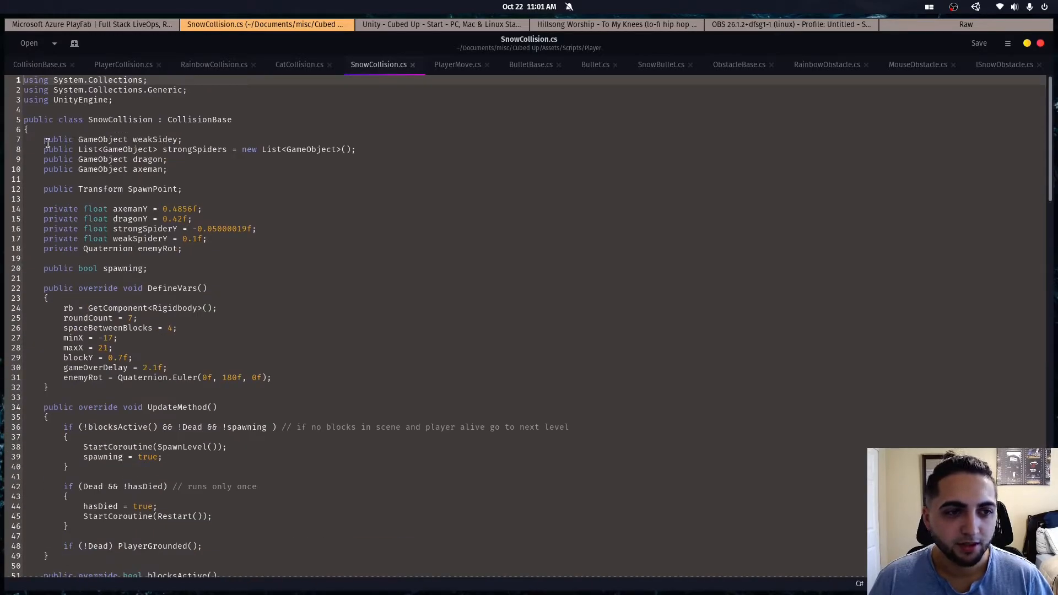
{"action": "scroll", "scroll_direction": "down", "scroll_amount": 3}
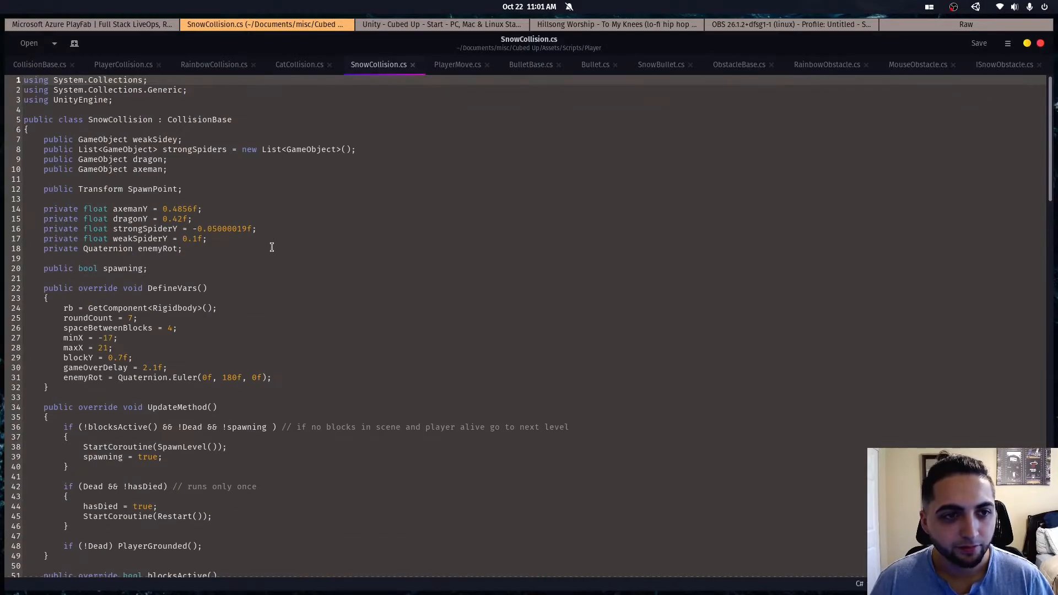
{"action": "left_click", "coordinate": [531, 64]}
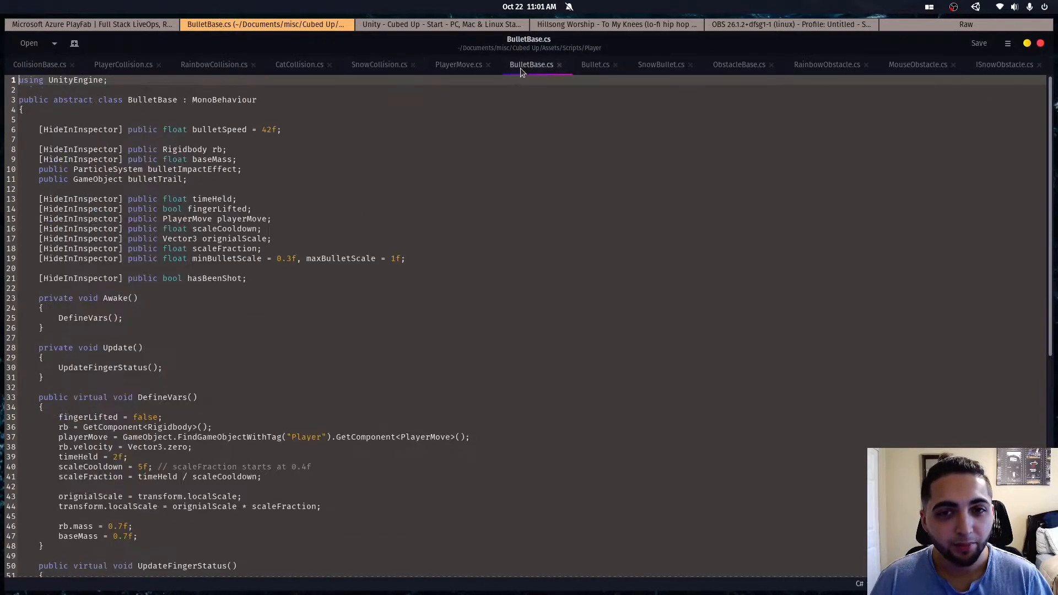
{"action": "mouse_move", "coordinate": [277, 145]}
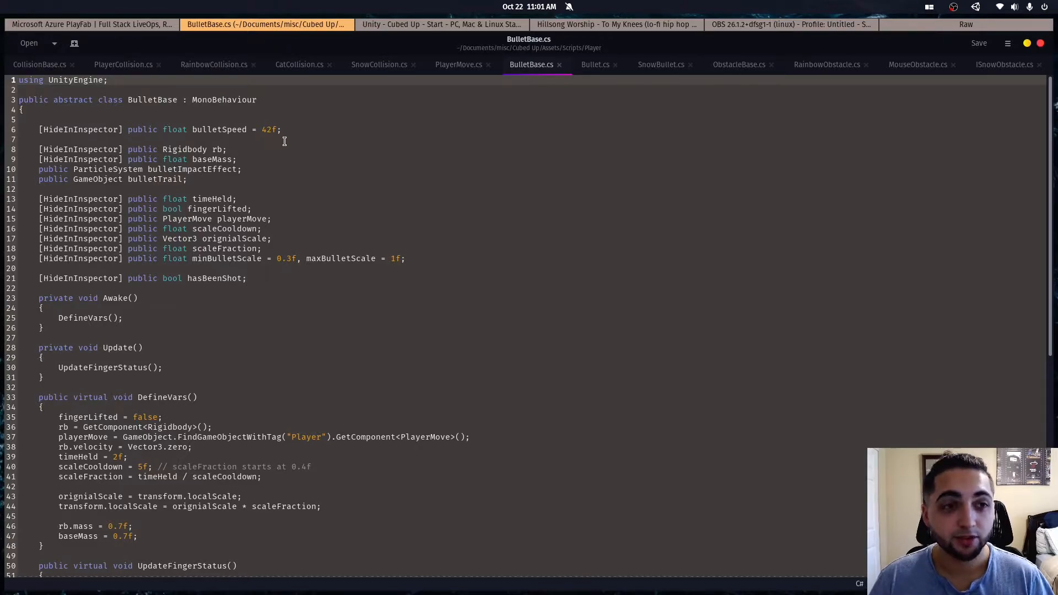
{"action": "mouse_move", "coordinate": [285, 237]}
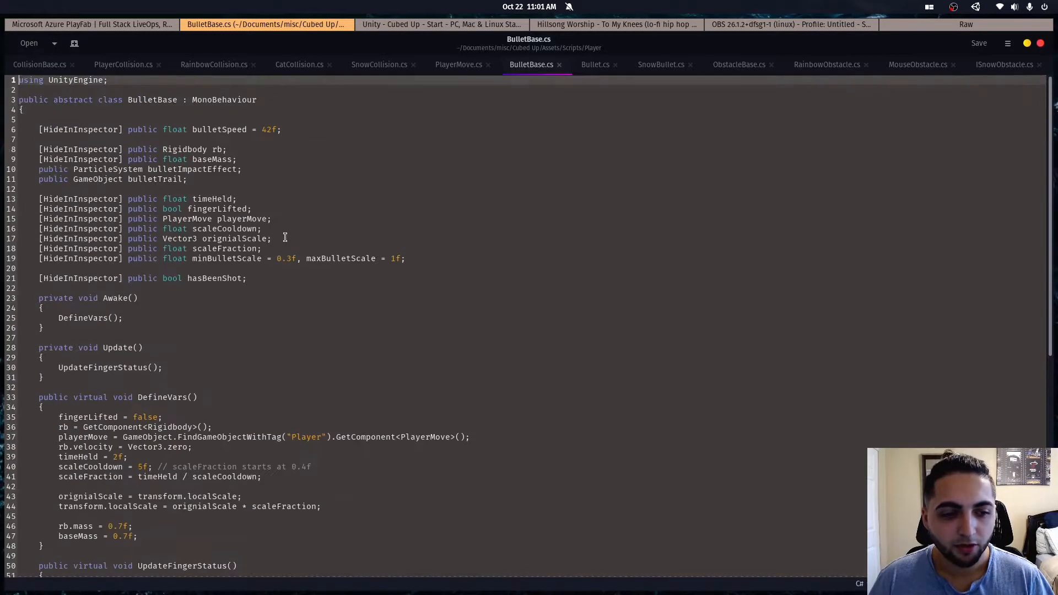
Step through Bullet.cs and SnowBullet.cs, ending on the ObstacleBase.cs script
{"action": "left_click", "coordinate": [595, 64]}
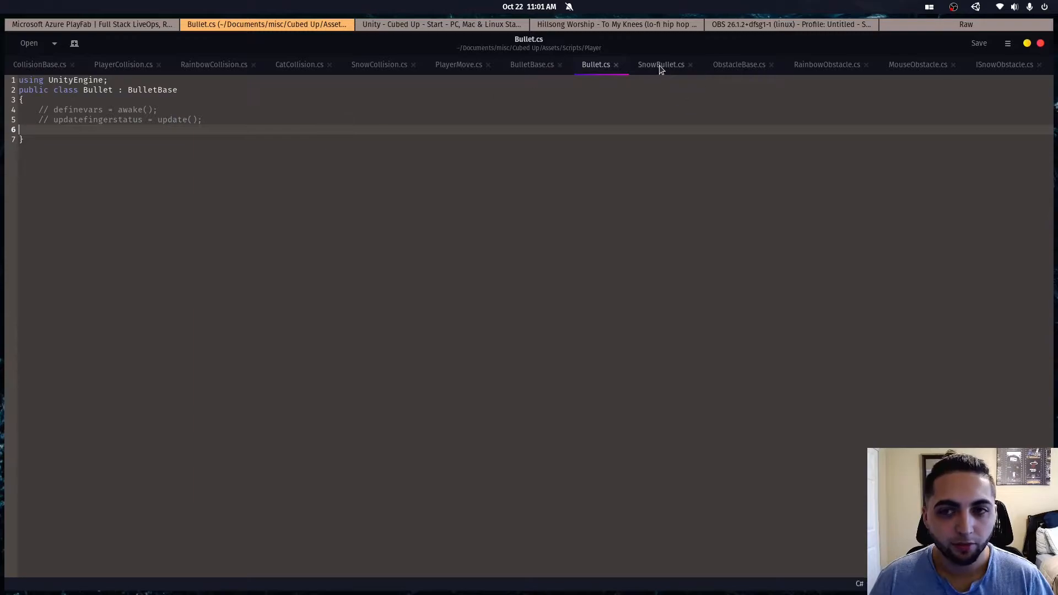
{"action": "left_click", "coordinate": [662, 64]}
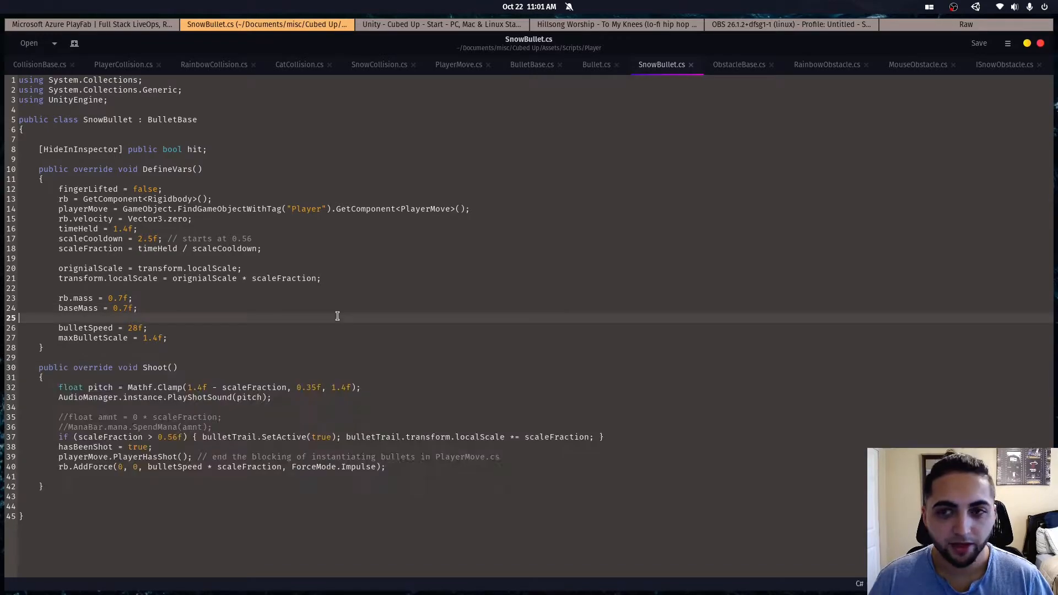
{"action": "mouse_move", "coordinate": [730, 72]}
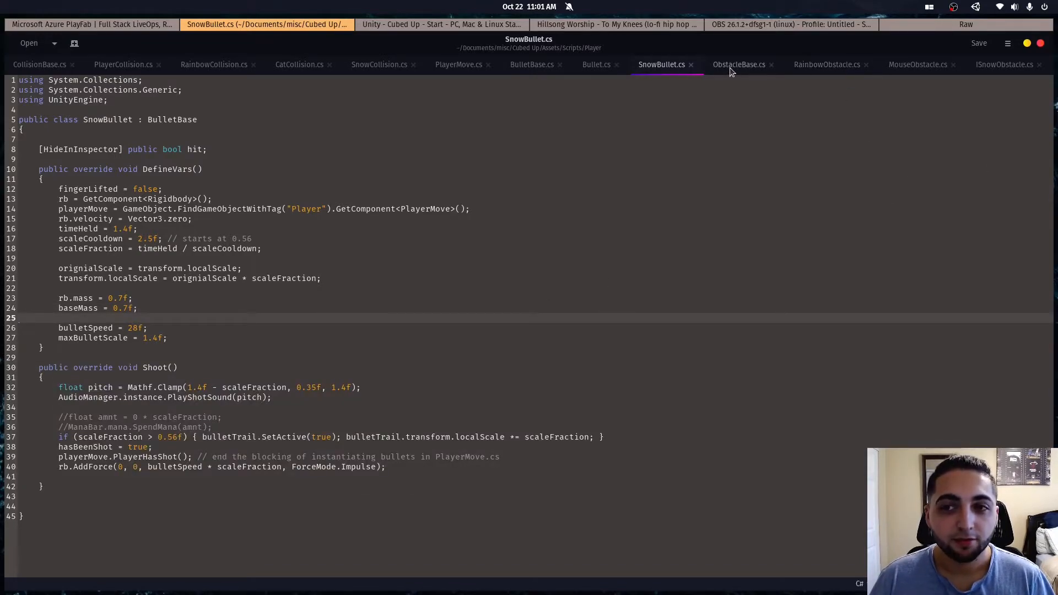
{"action": "mouse_move", "coordinate": [738, 64]}
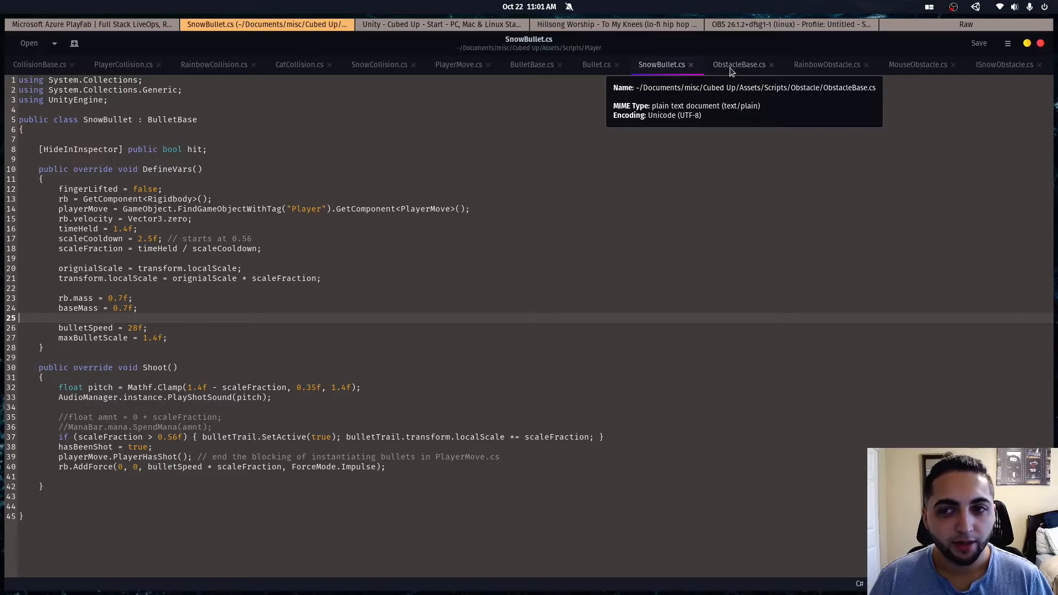
{"action": "left_click", "coordinate": [739, 64]}
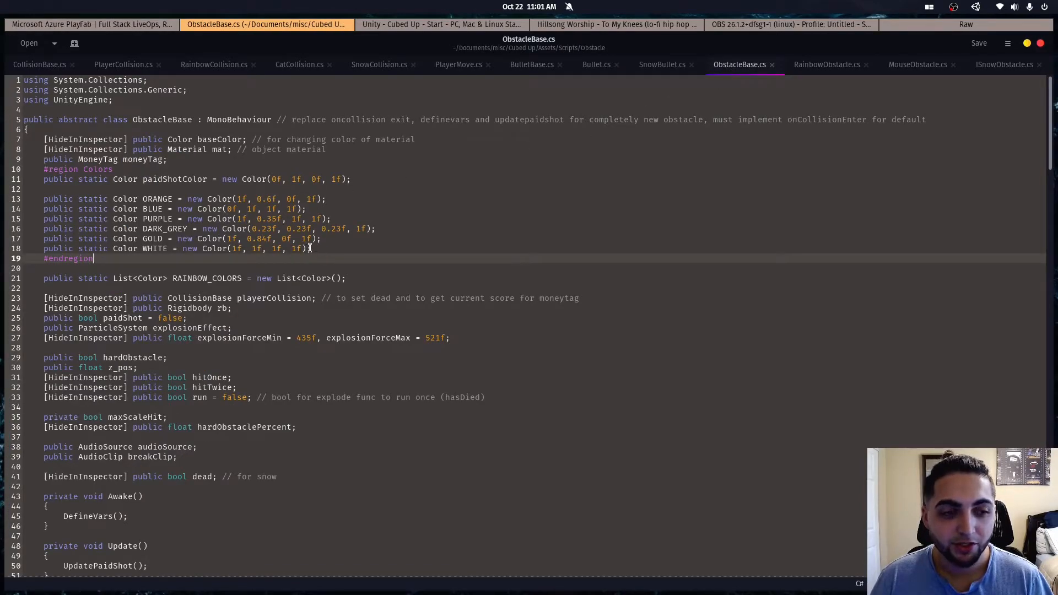
Scroll through the ObstacleBase.cs script to review its code
{"action": "scroll", "scroll_direction": "down", "scroll_amount": 3}
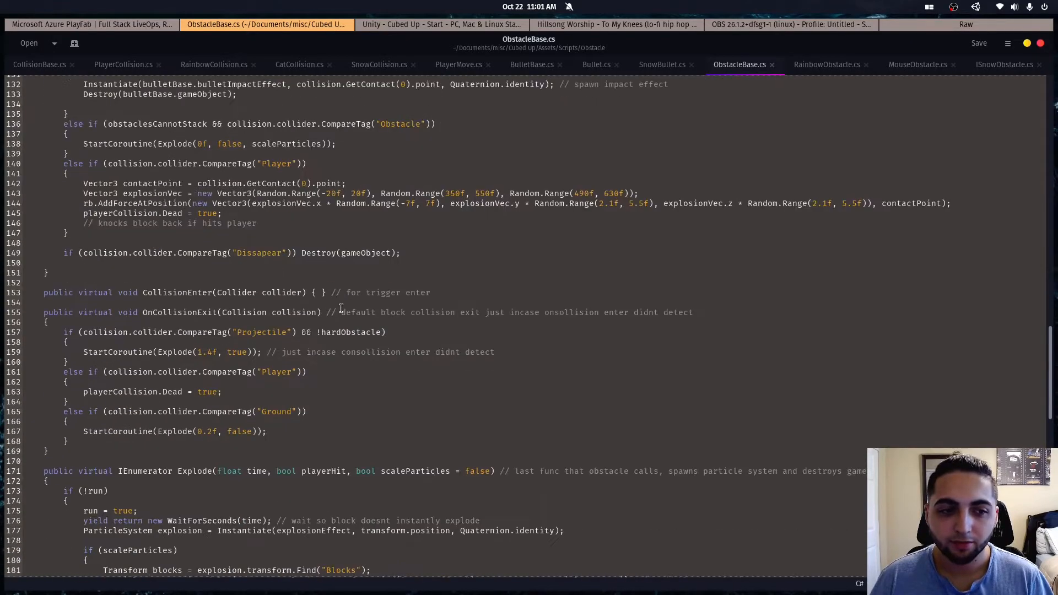
{"action": "scroll", "scroll_direction": "down", "scroll_amount": 3}
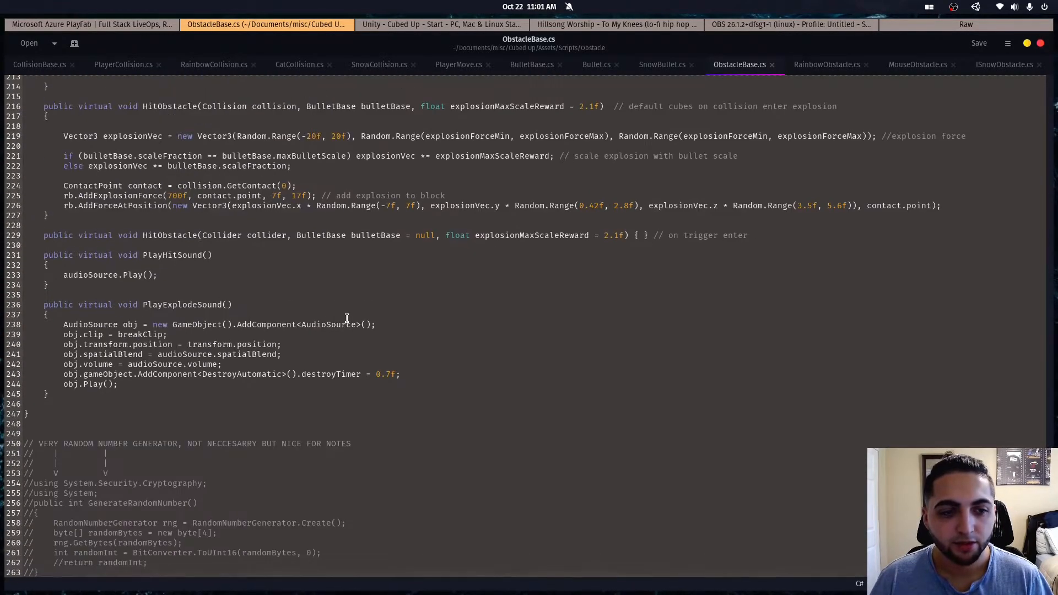
{"action": "scroll", "scroll_direction": "up", "scroll_amount": 3}
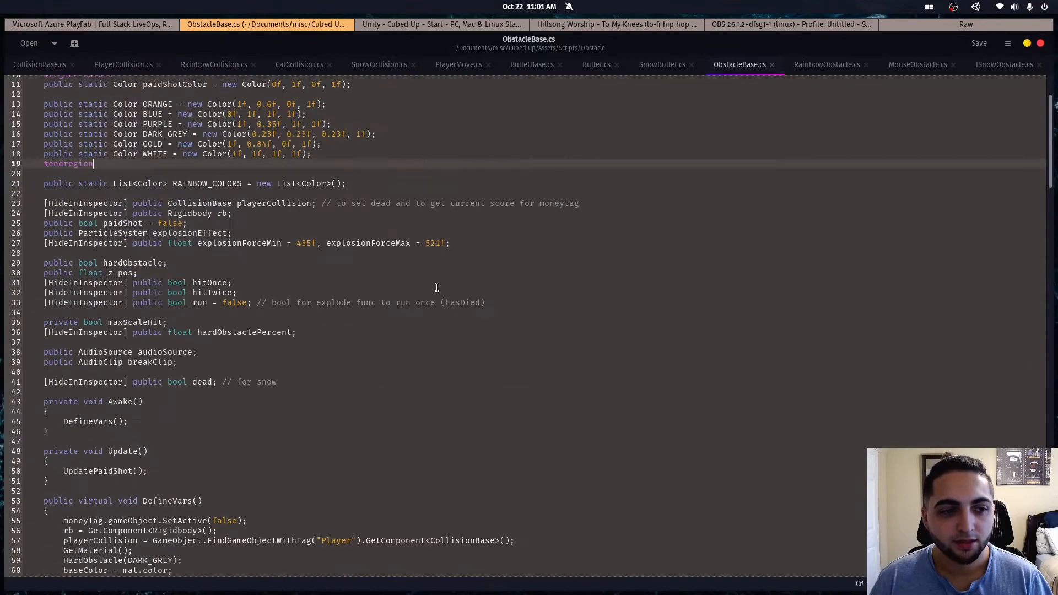
{"action": "scroll", "scroll_direction": "up", "scroll_amount": 3}
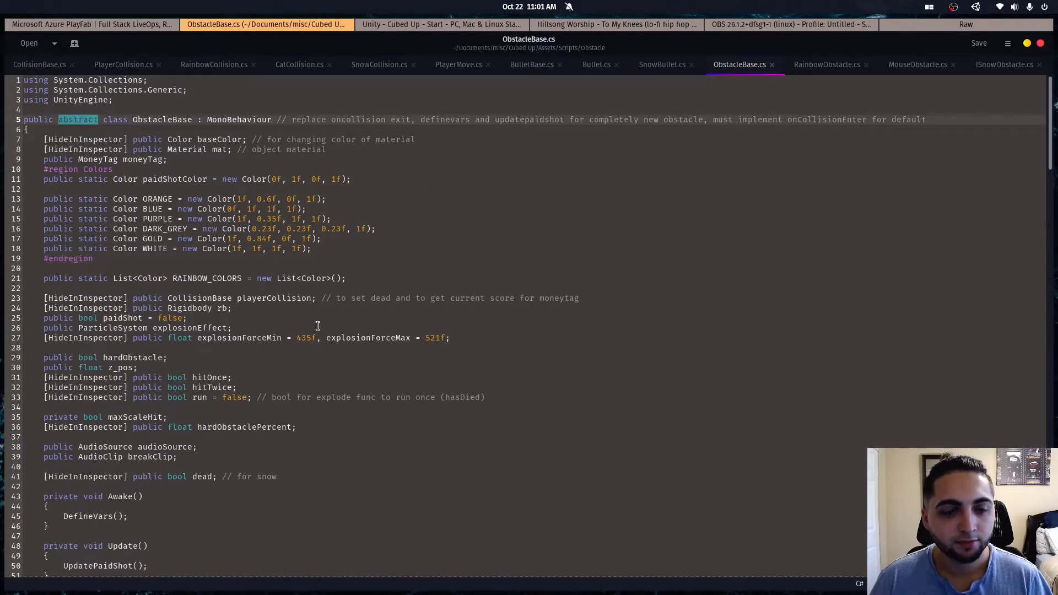
{"action": "scroll", "scroll_direction": "down", "scroll_amount": 3}
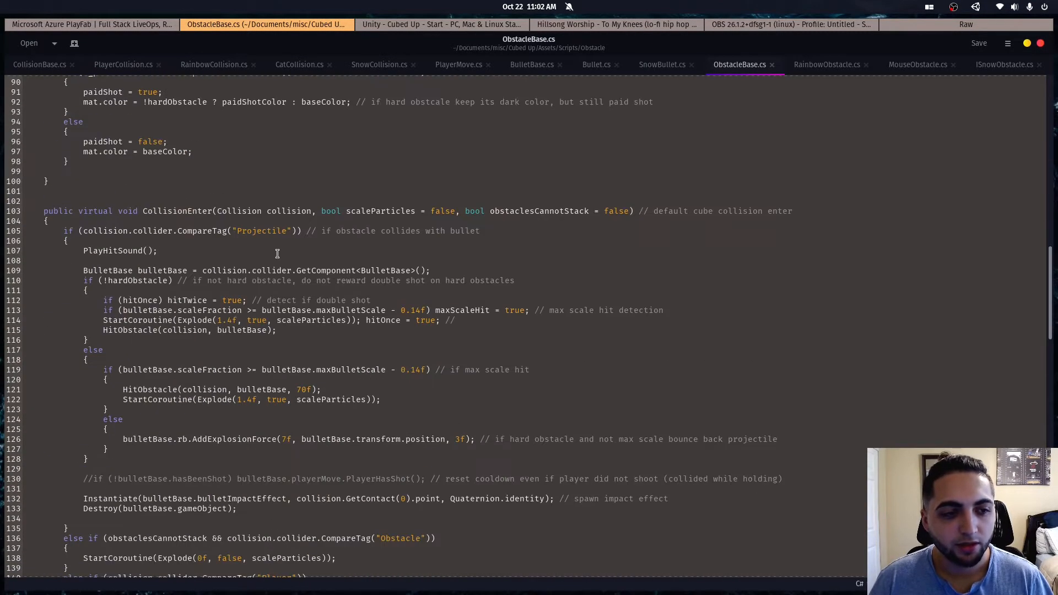
View the RainbowObstacle.cs and MouseObstacle.cs scripts, then bring Brave to the front
{"action": "left_click", "coordinate": [826, 64]}
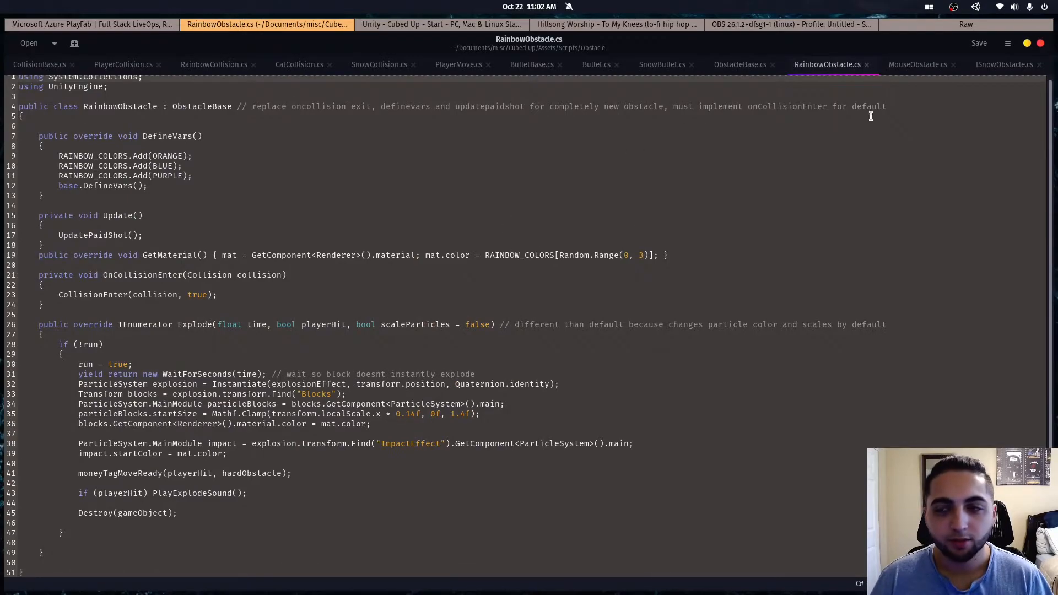
{"action": "left_click", "coordinate": [917, 64]}
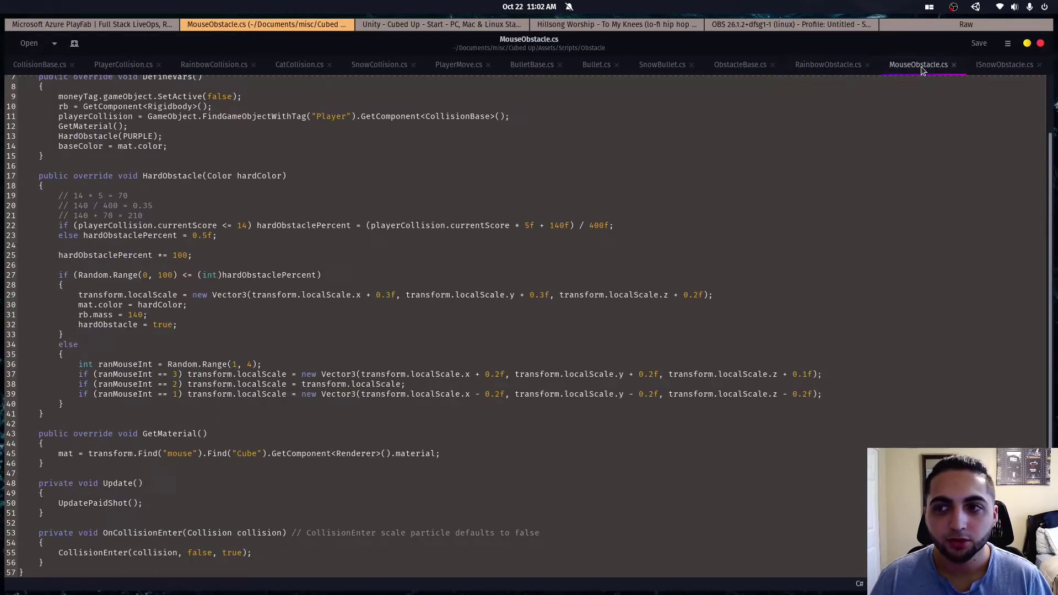
{"action": "scroll", "scroll_direction": "up", "scroll_amount": 3}
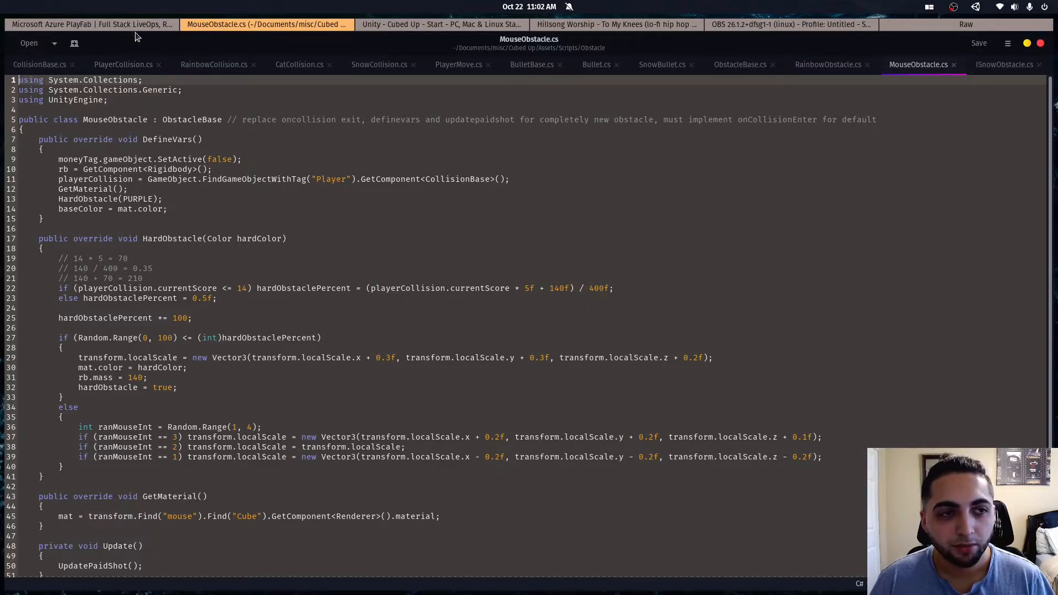
{"action": "left_click", "coordinate": [91, 24]}
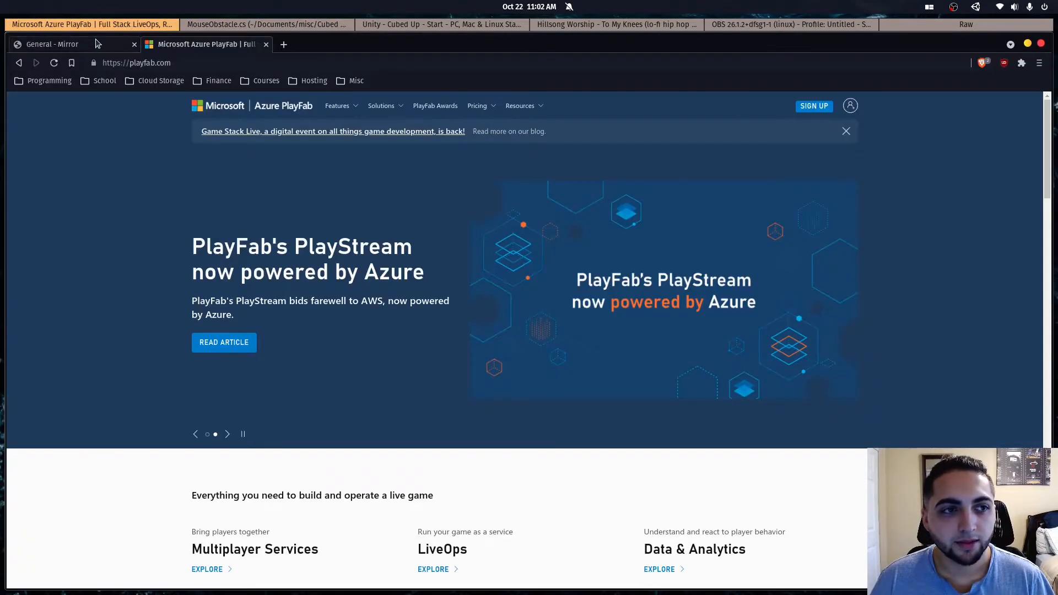
Open the Mirror General documentation tab and skim its opening sections
{"action": "left_click", "coordinate": [51, 44]}
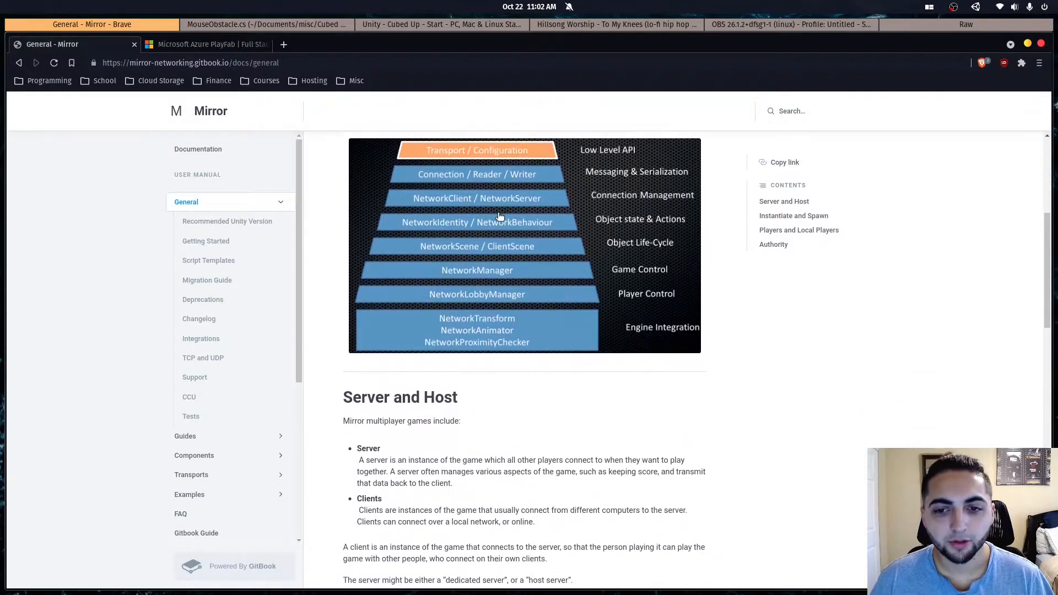
{"action": "scroll", "scroll_direction": "down", "scroll_amount": 3}
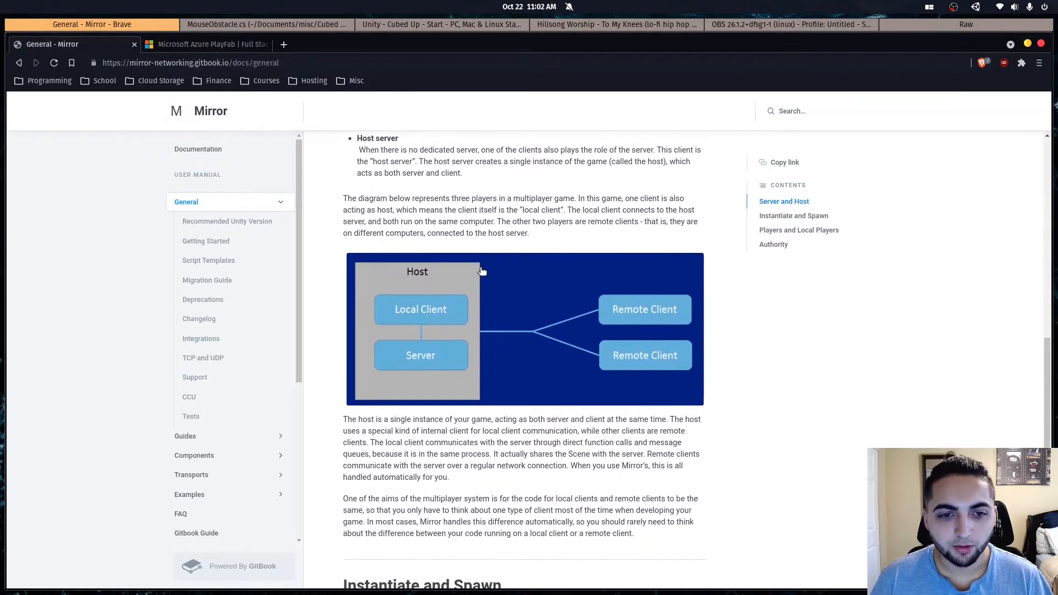
{"action": "scroll", "scroll_direction": "down", "scroll_amount": 3}
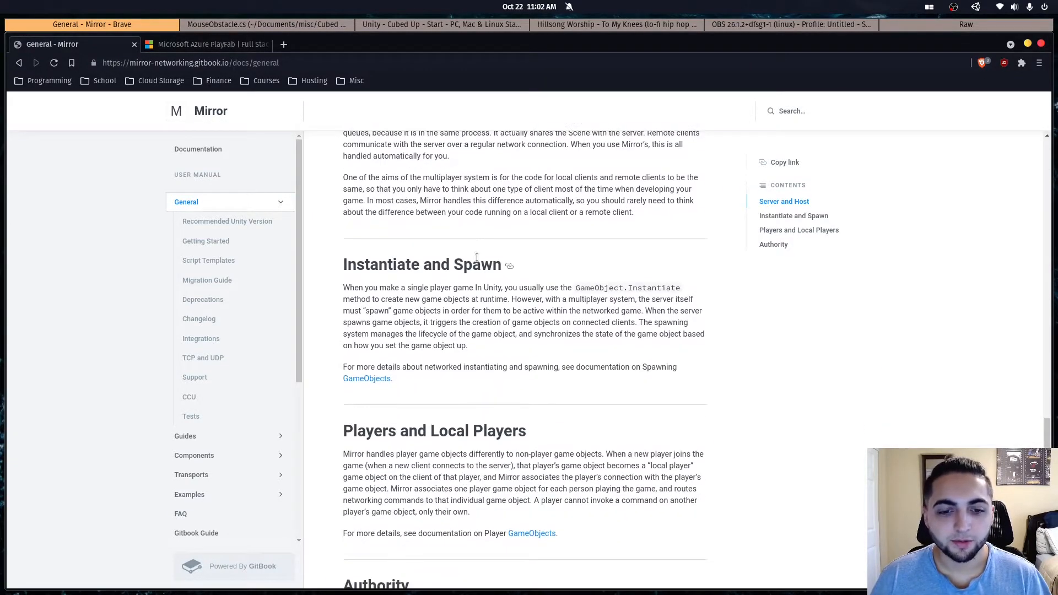
{"action": "scroll", "scroll_direction": "up", "scroll_amount": 3}
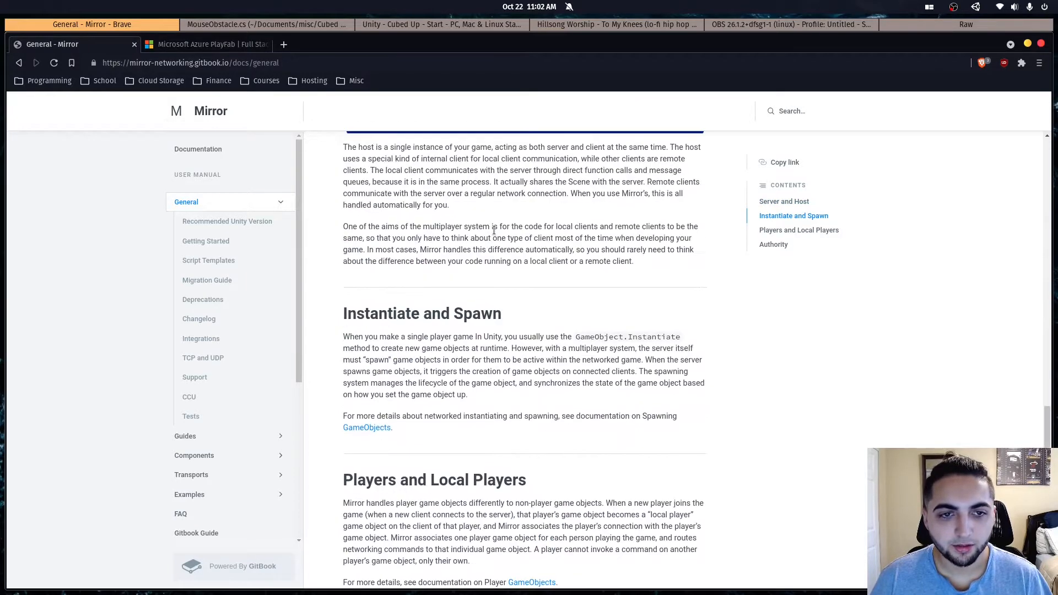
{"action": "scroll", "scroll_direction": "up", "scroll_amount": 3}
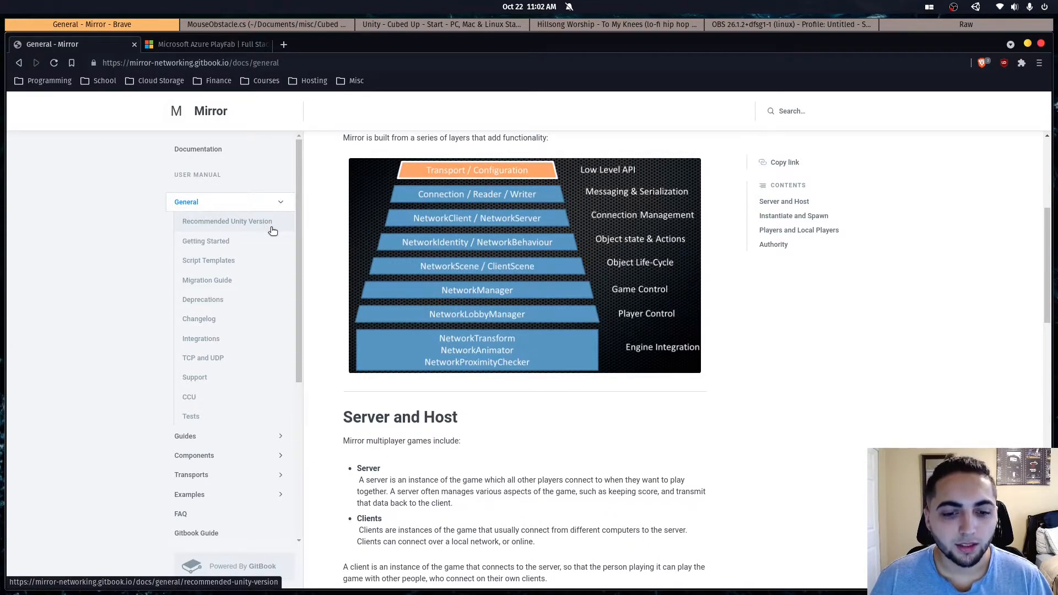
{"action": "mouse_move", "coordinate": [274, 243]}
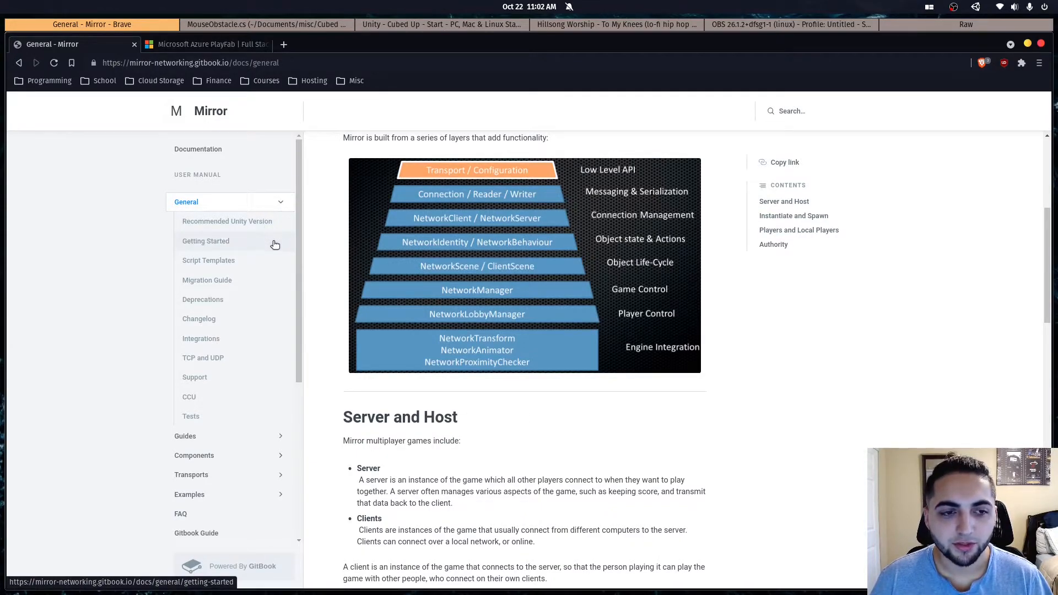
Read further through the General page's spawning and authority content, then return to PlayFab
{"action": "scroll", "scroll_direction": "down", "scroll_amount": 3}
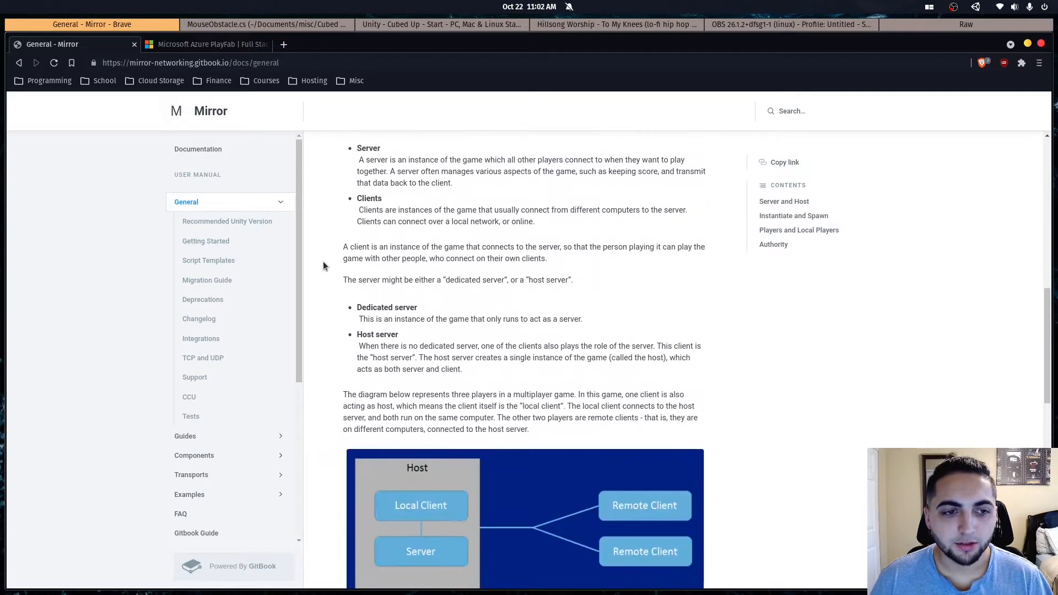
{"action": "scroll", "scroll_direction": "down", "scroll_amount": 3}
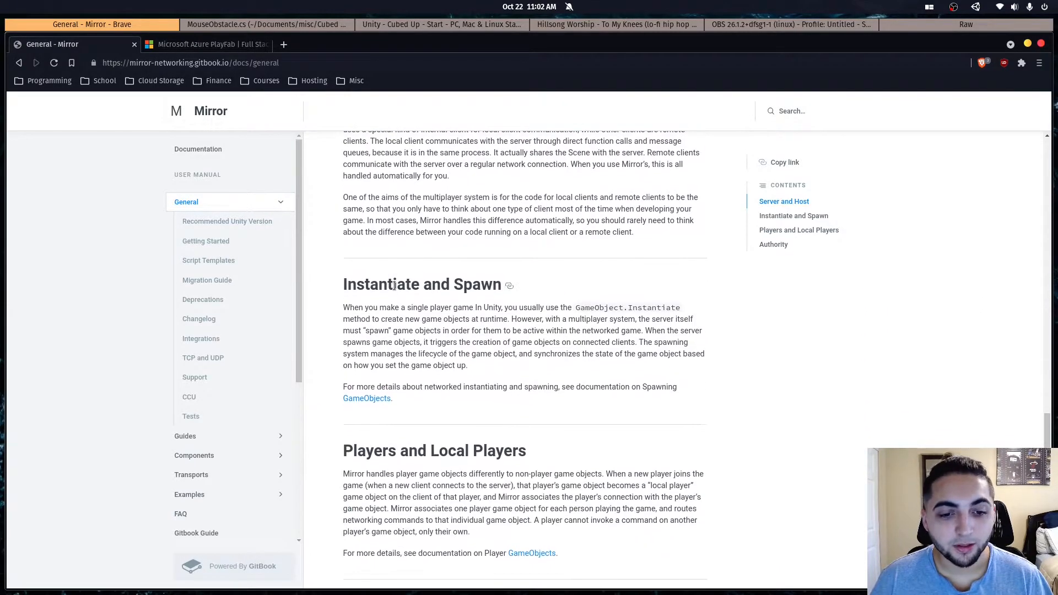
{"action": "scroll", "scroll_direction": "down", "scroll_amount": 3}
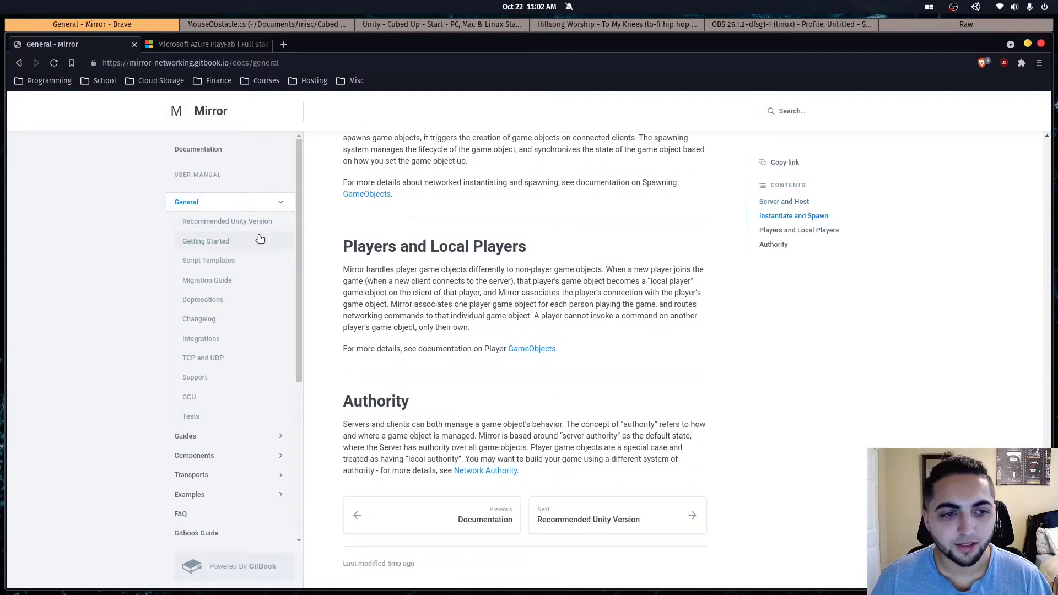
{"action": "mouse_move", "coordinate": [236, 237]}
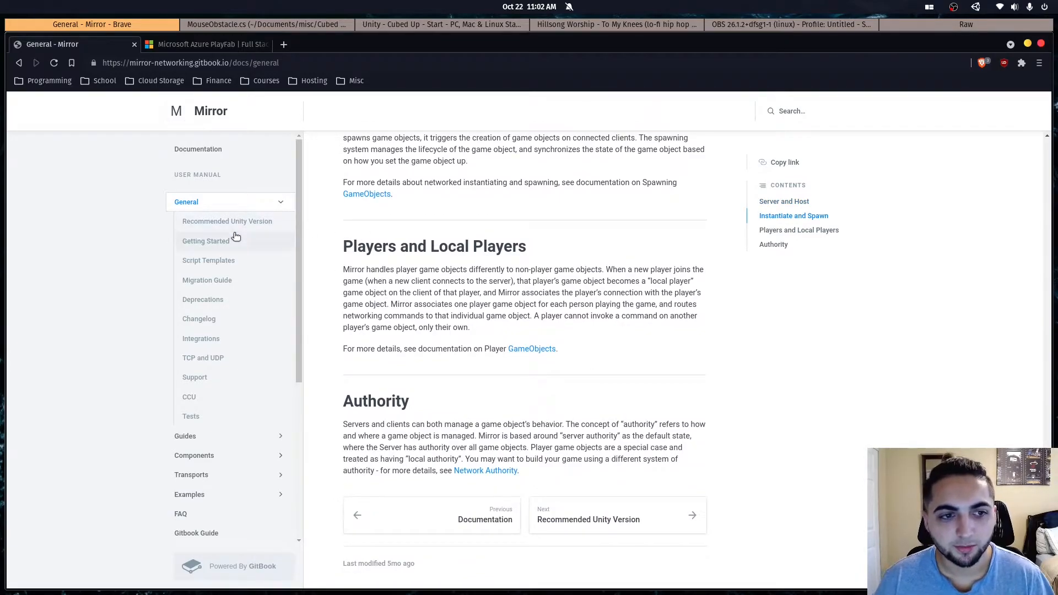
{"action": "scroll", "scroll_direction": "up", "scroll_amount": 3}
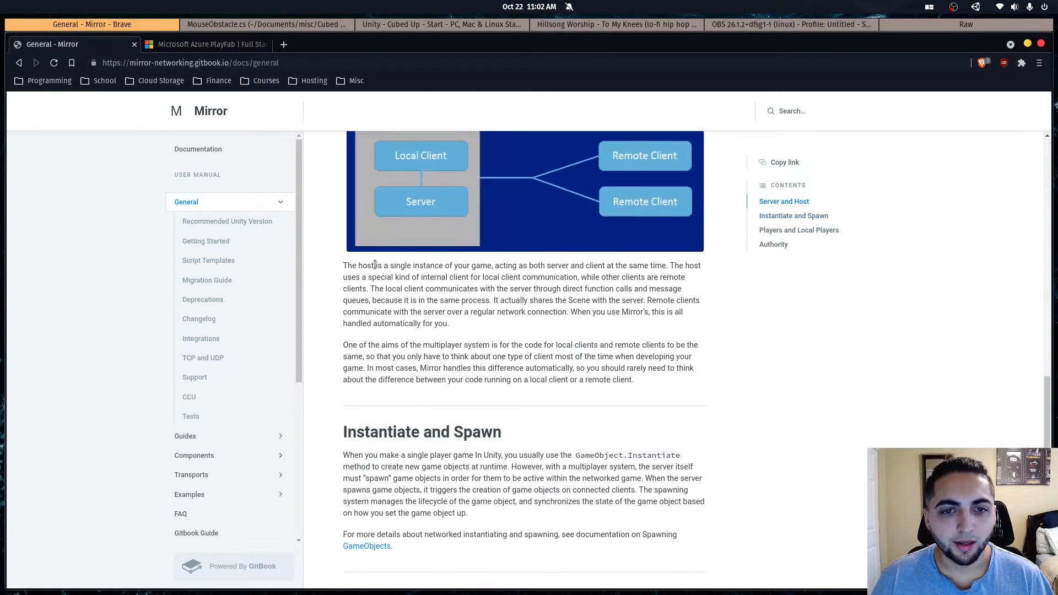
{"action": "scroll", "scroll_direction": "up", "scroll_amount": 3}
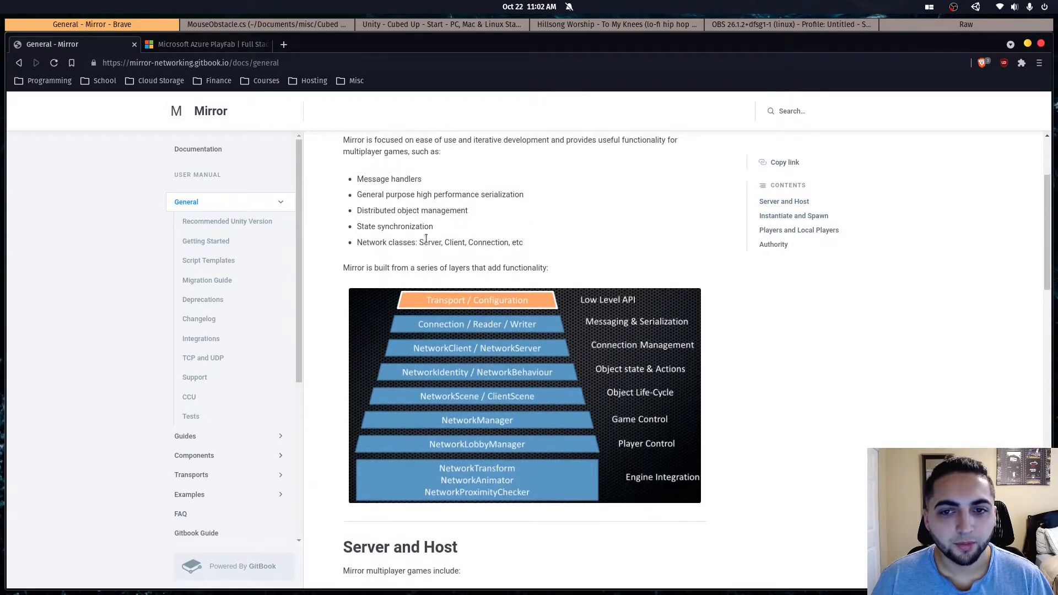
{"action": "scroll", "scroll_direction": "up", "scroll_amount": 3}
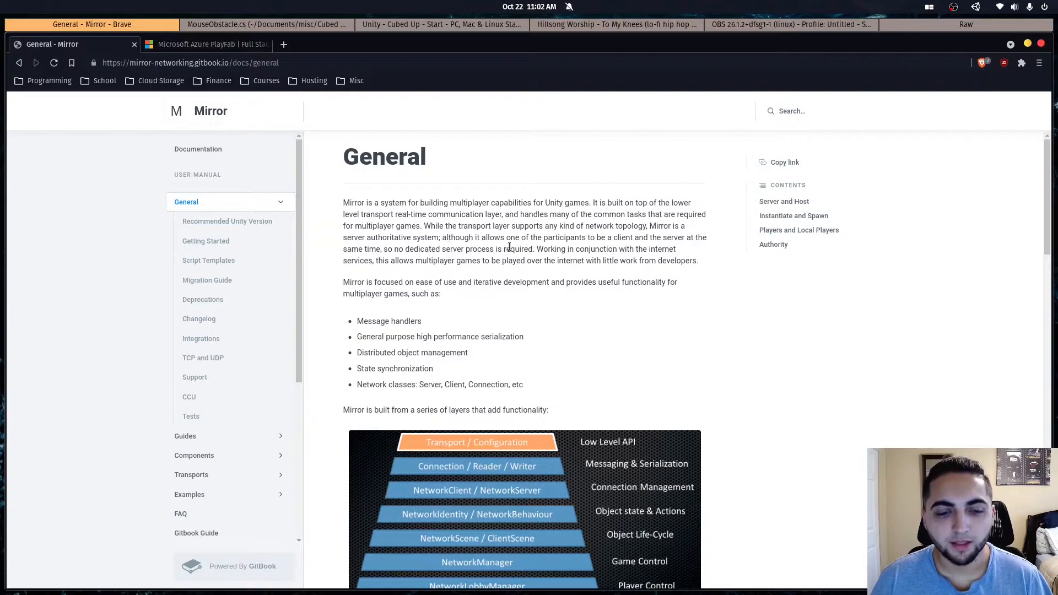
{"action": "left_click", "coordinate": [202, 44]}
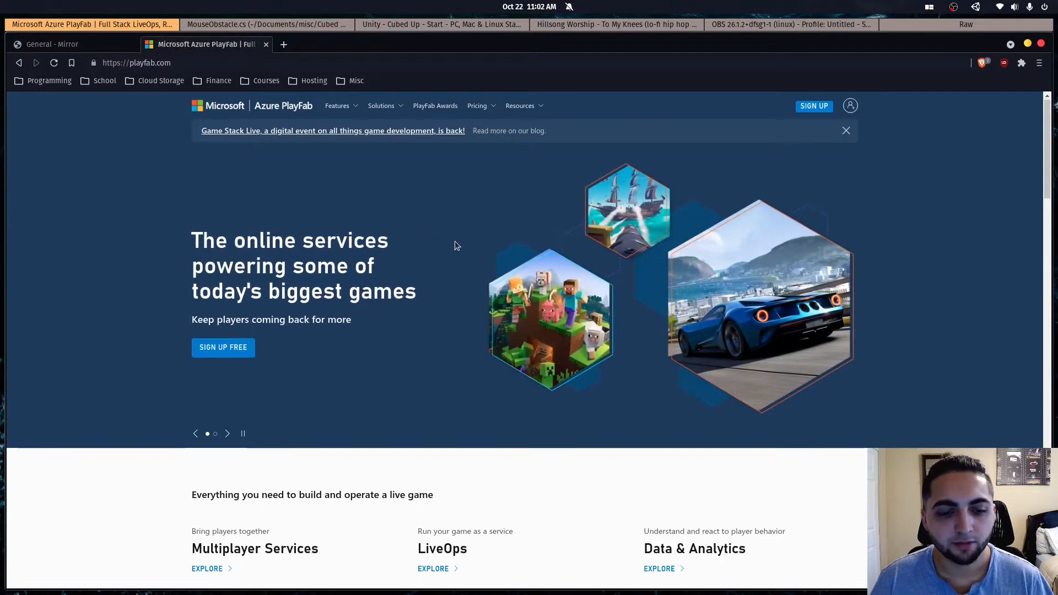
Scroll the playfab.com home page down and back up, then return to MouseObstacle.cs in gedit
{"action": "scroll", "scroll_direction": "down", "scroll_amount": 3}
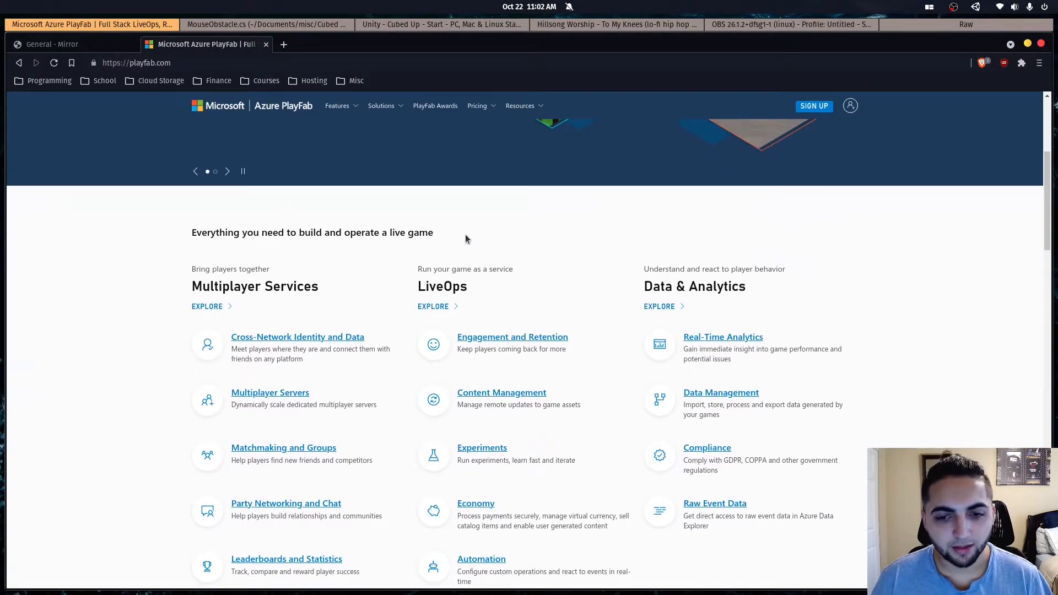
{"action": "mouse_move", "coordinate": [526, 256]}
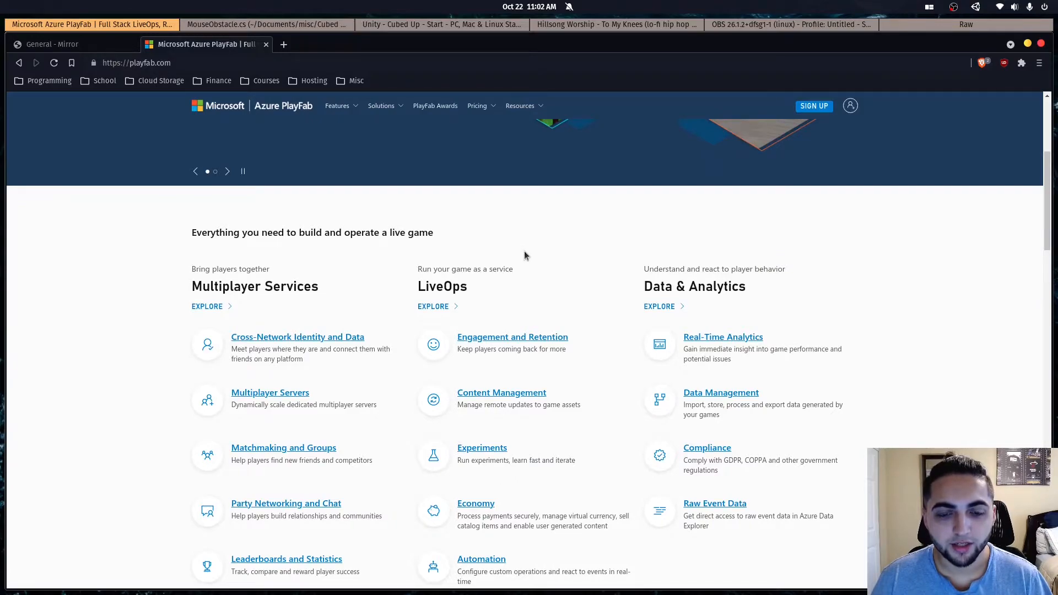
{"action": "scroll", "scroll_direction": "up", "scroll_amount": 3}
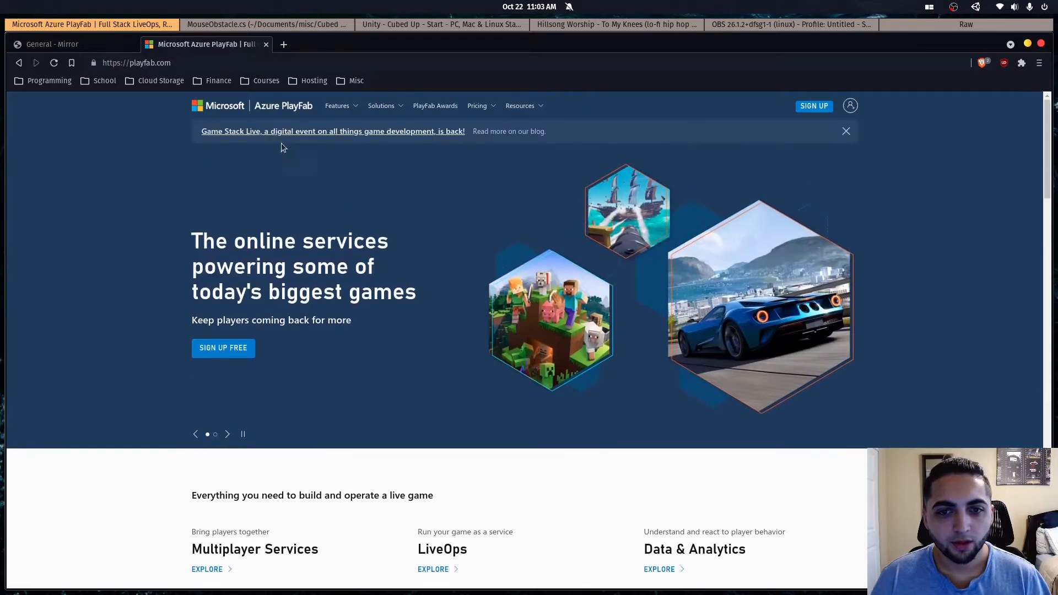
{"action": "mouse_move", "coordinate": [250, 105]}
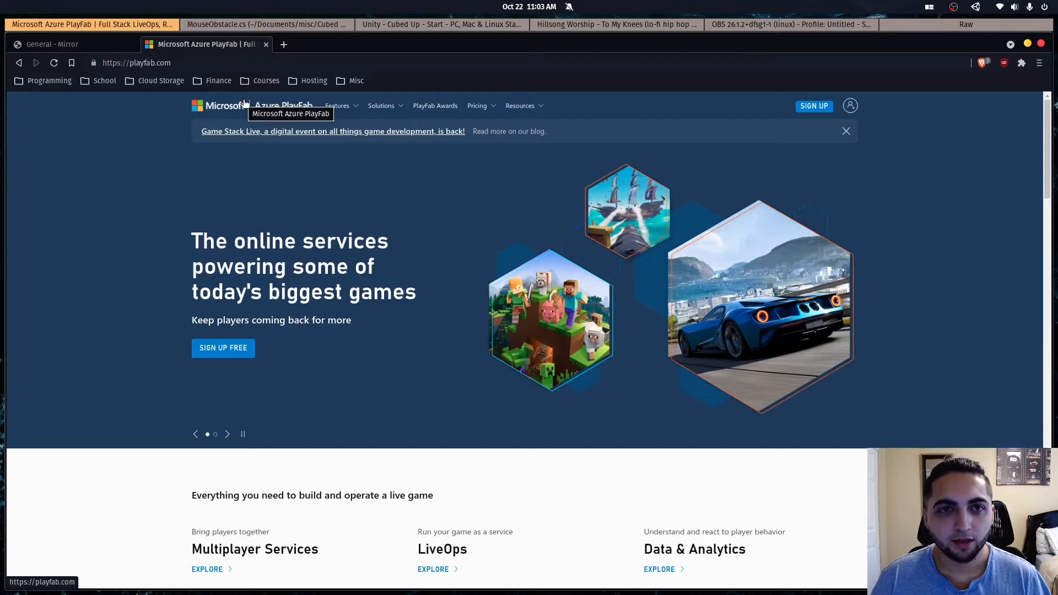
{"action": "mouse_move", "coordinate": [320, 138]}
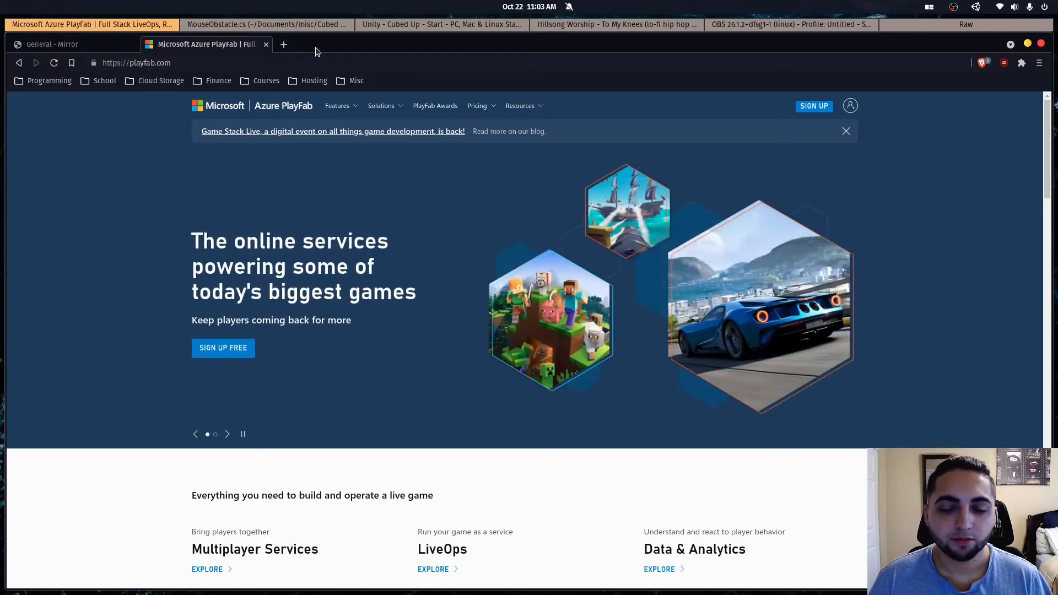
{"action": "mouse_move", "coordinate": [330, 56]}
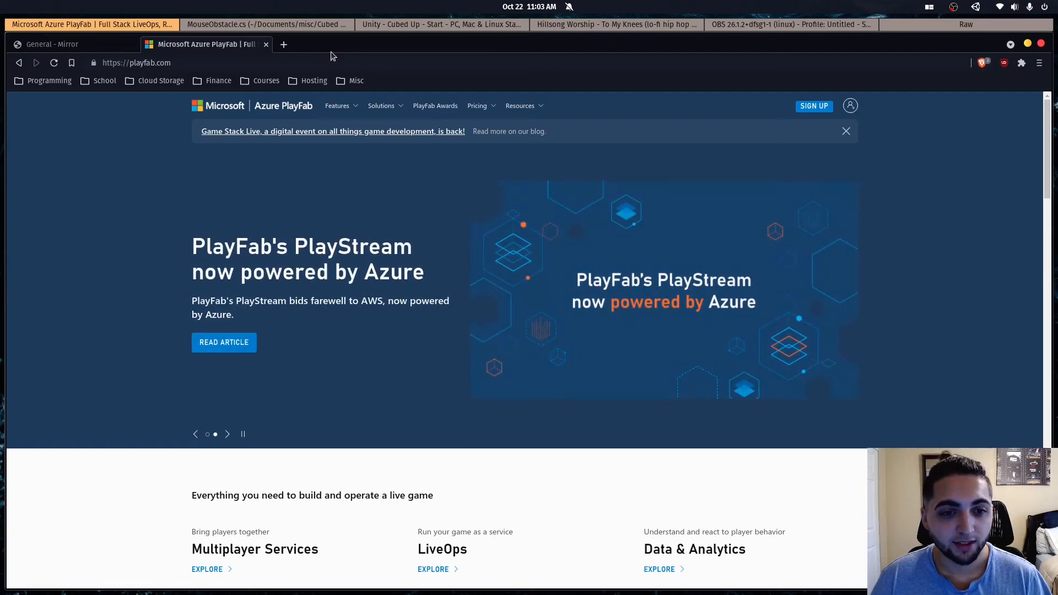
{"action": "mouse_move", "coordinate": [334, 27]}
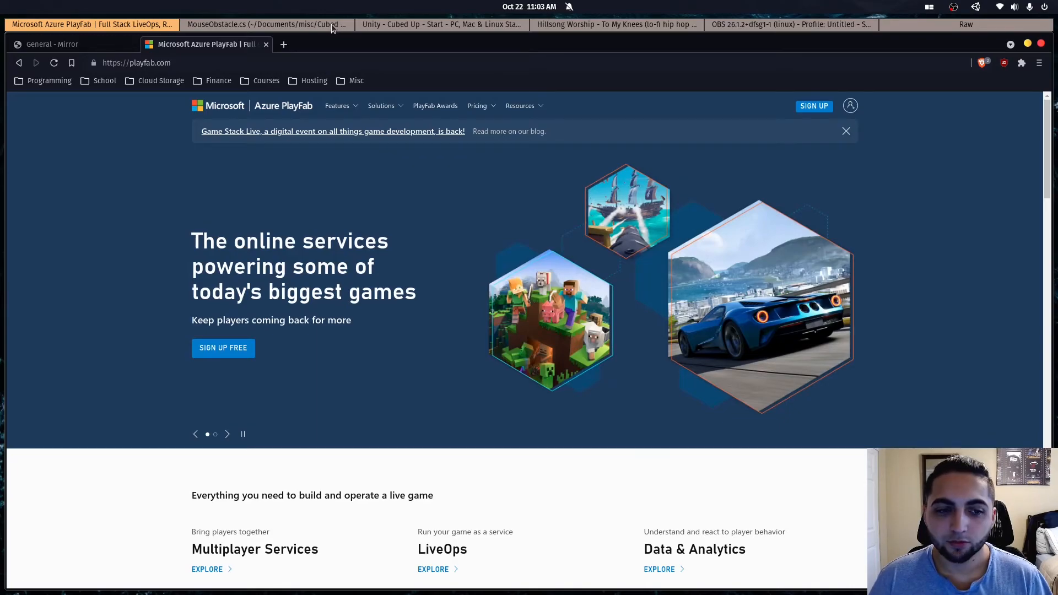
{"action": "left_click", "coordinate": [263, 24]}
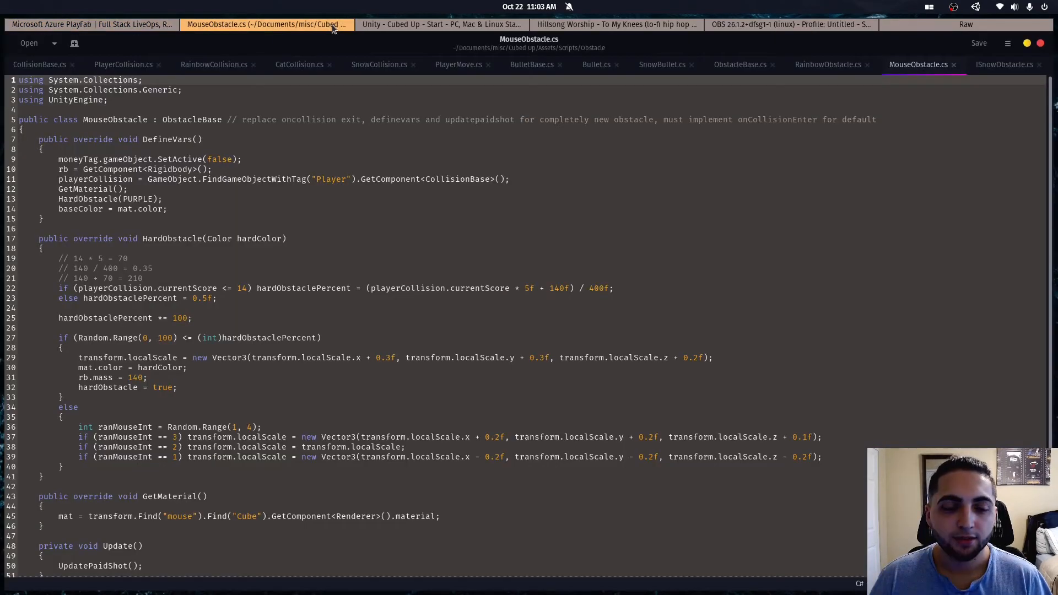
Bring the Unity - Cubed Up editor window to the front
{"action": "left_click", "coordinate": [442, 24]}
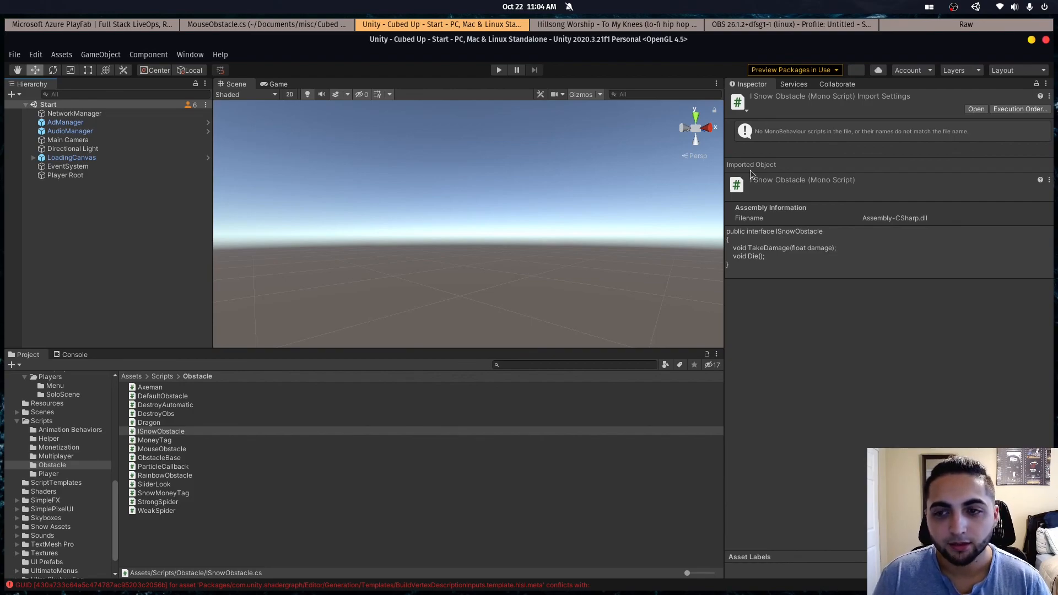
{"action": "mouse_move", "coordinate": [217, 124]}
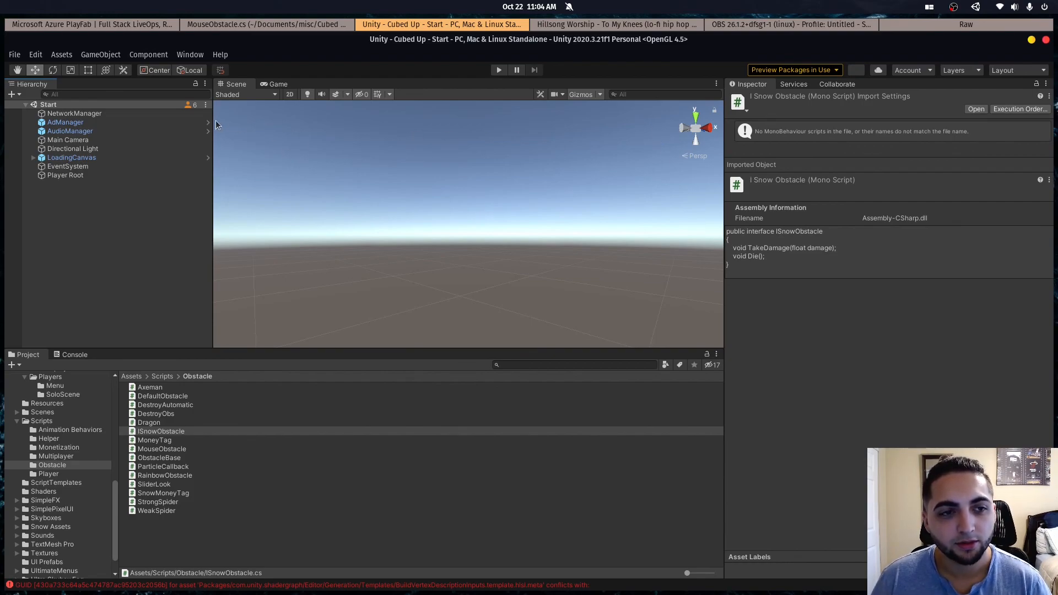